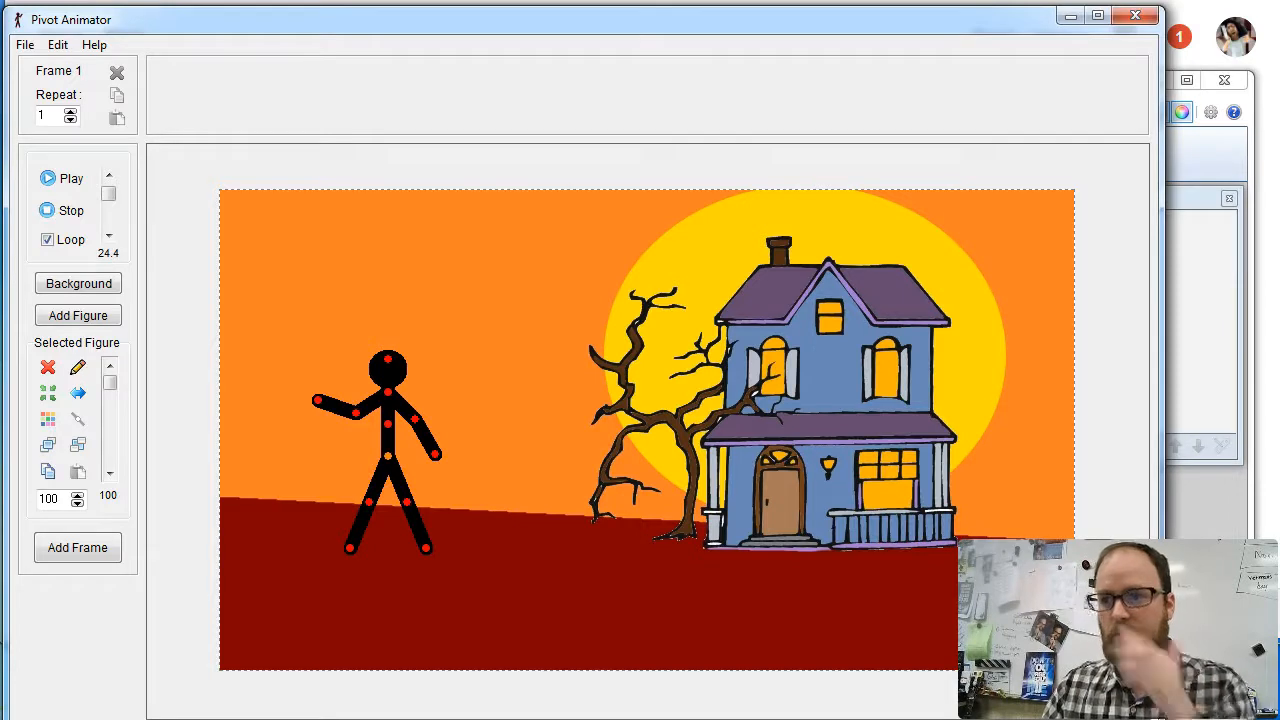
Drag the stick figure by its central handle further left and down the red hill
{"action": "left_click", "coordinate": [390, 456]}
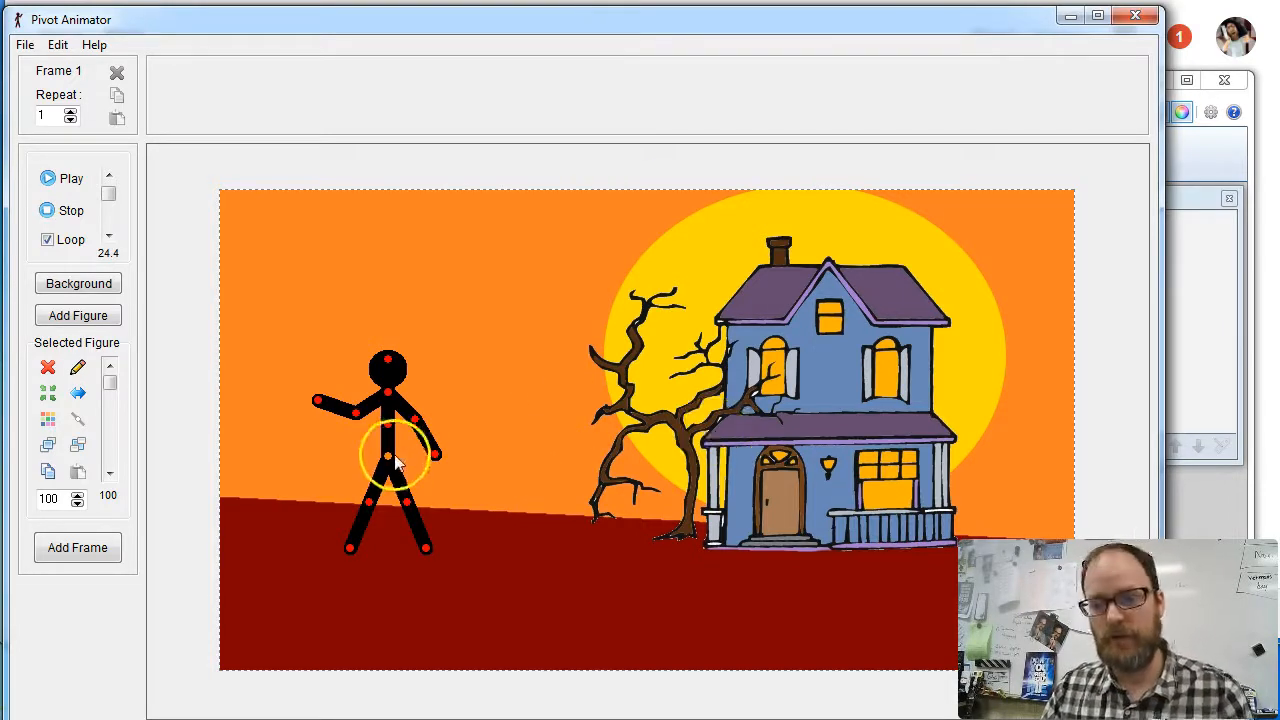
{"action": "left_click_drag", "start_coordinate": [388, 456], "coordinate": [328, 508]}
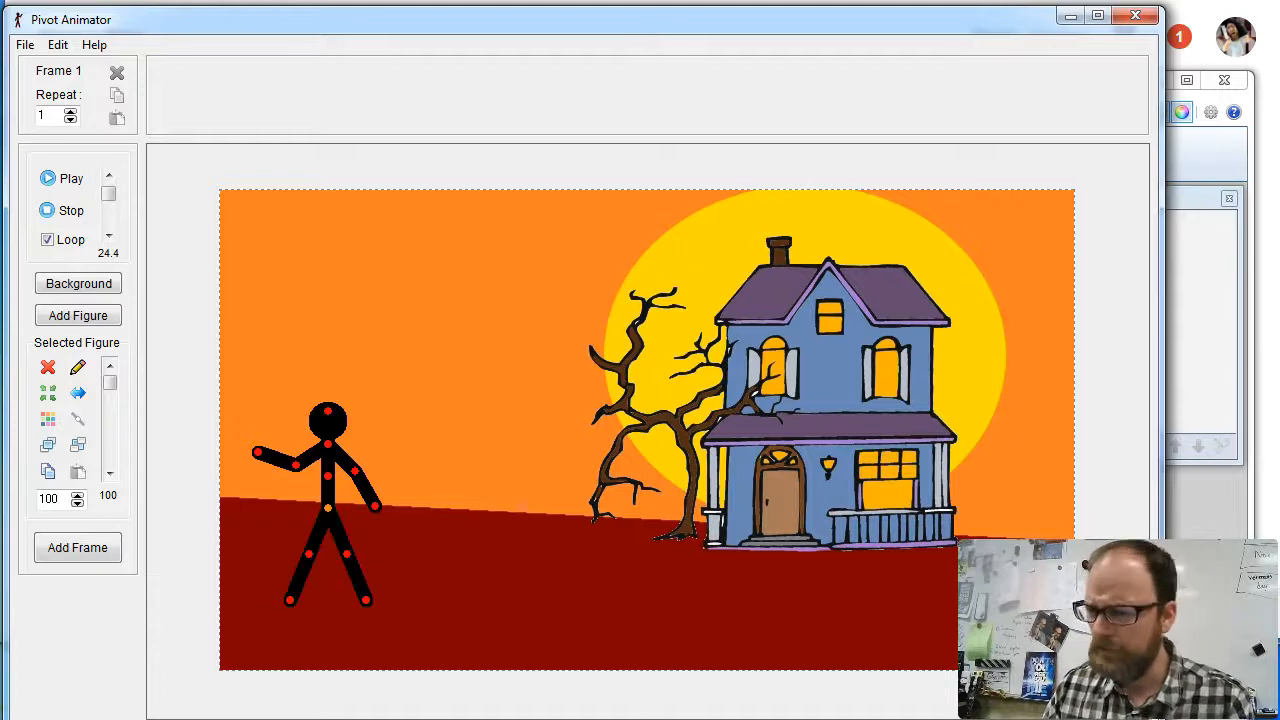
{"action": "mouse_move", "coordinate": [1138, 56]}
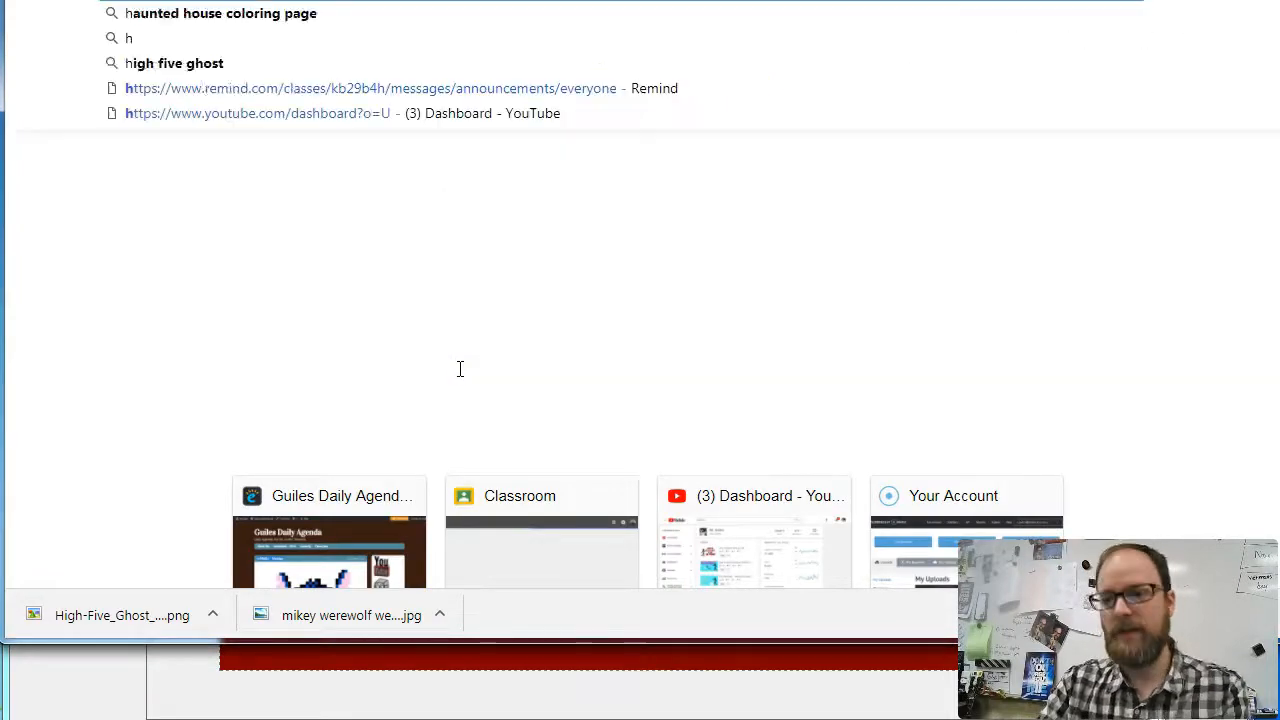
Search Google Images for 'high five ghost png' and copy the small ghost picture
{"action": "type", "text": "igh five ghost"}
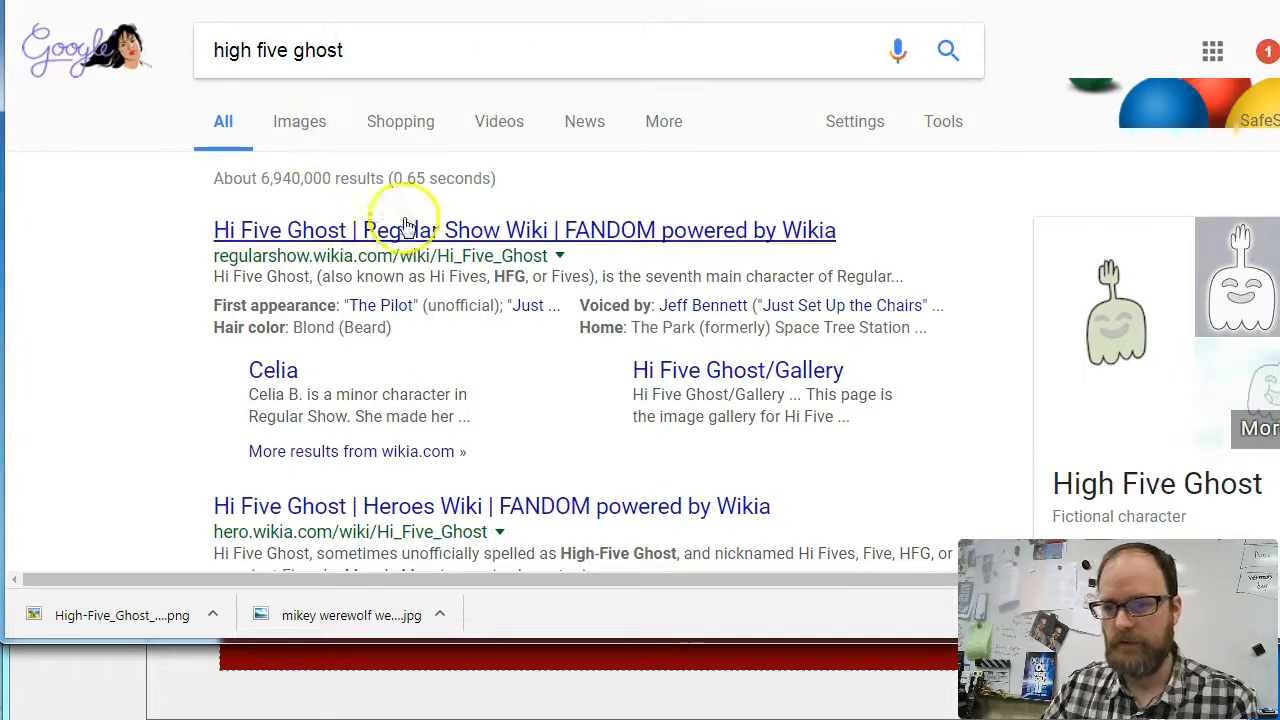
{"action": "left_click", "coordinate": [300, 122]}
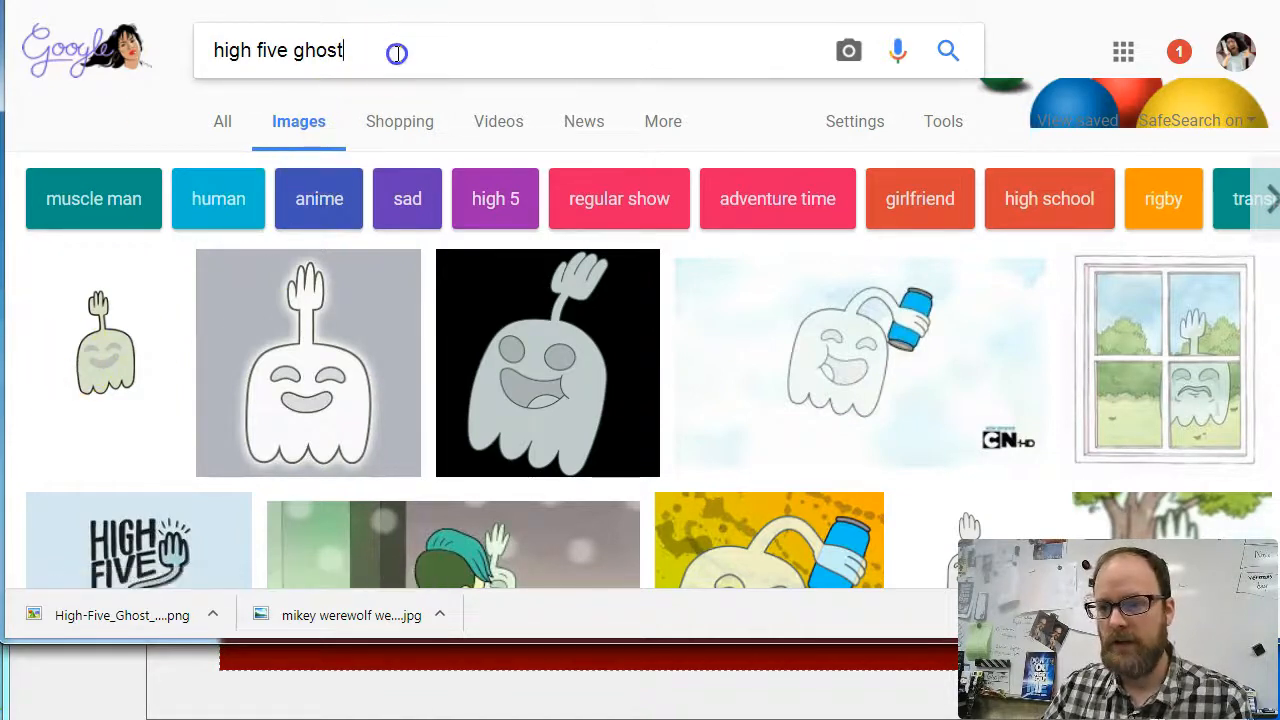
{"action": "type", "text": "png"}
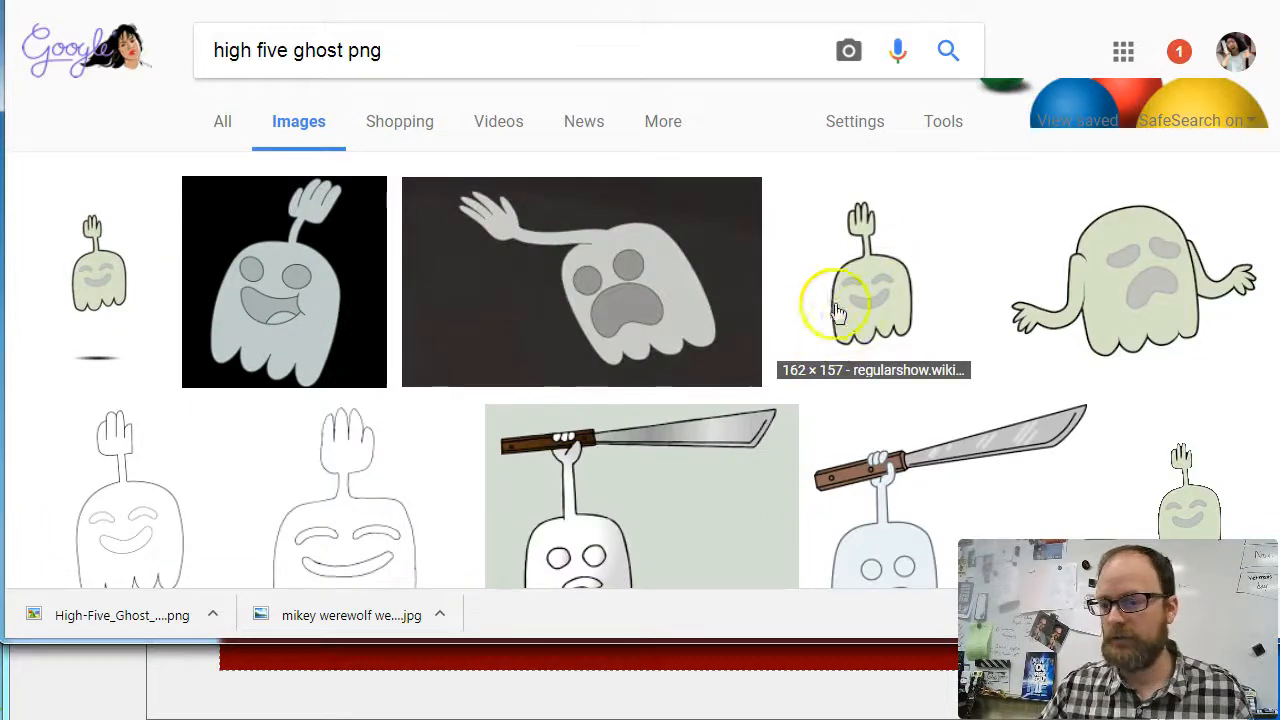
{"action": "mouse_move", "coordinate": [1070, 330]}
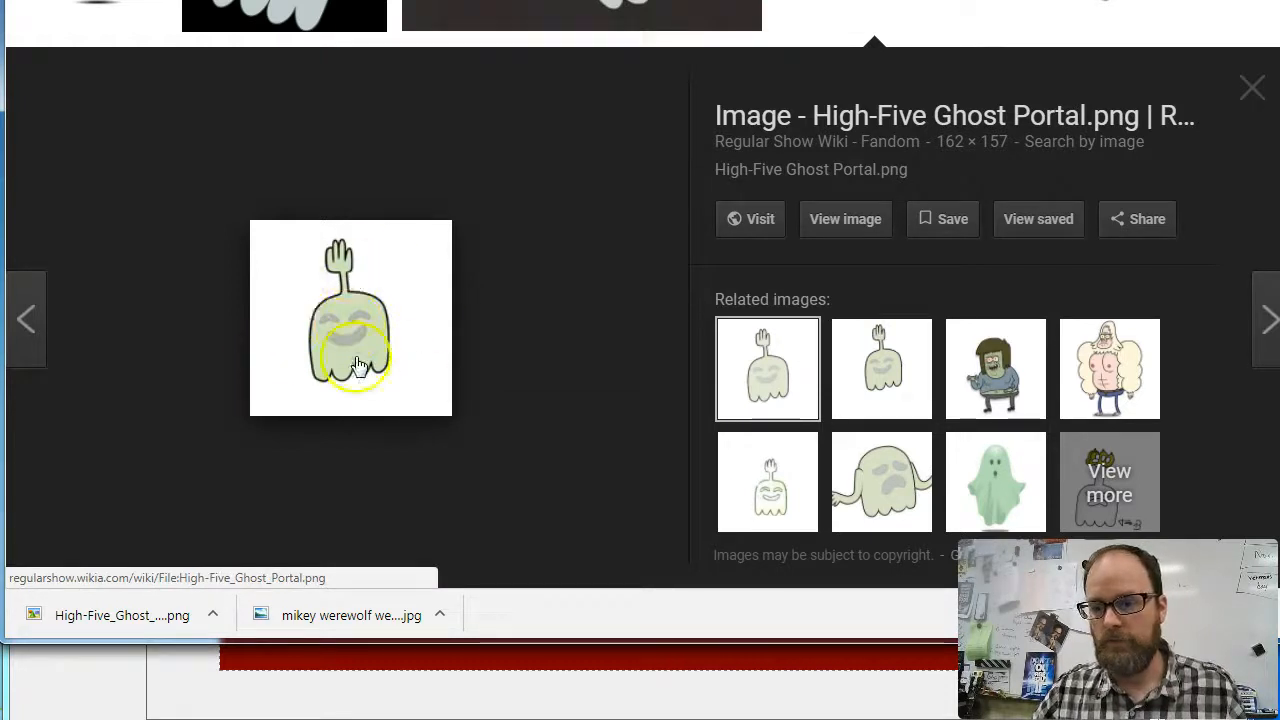
{"action": "right_click", "coordinate": [350, 350]}
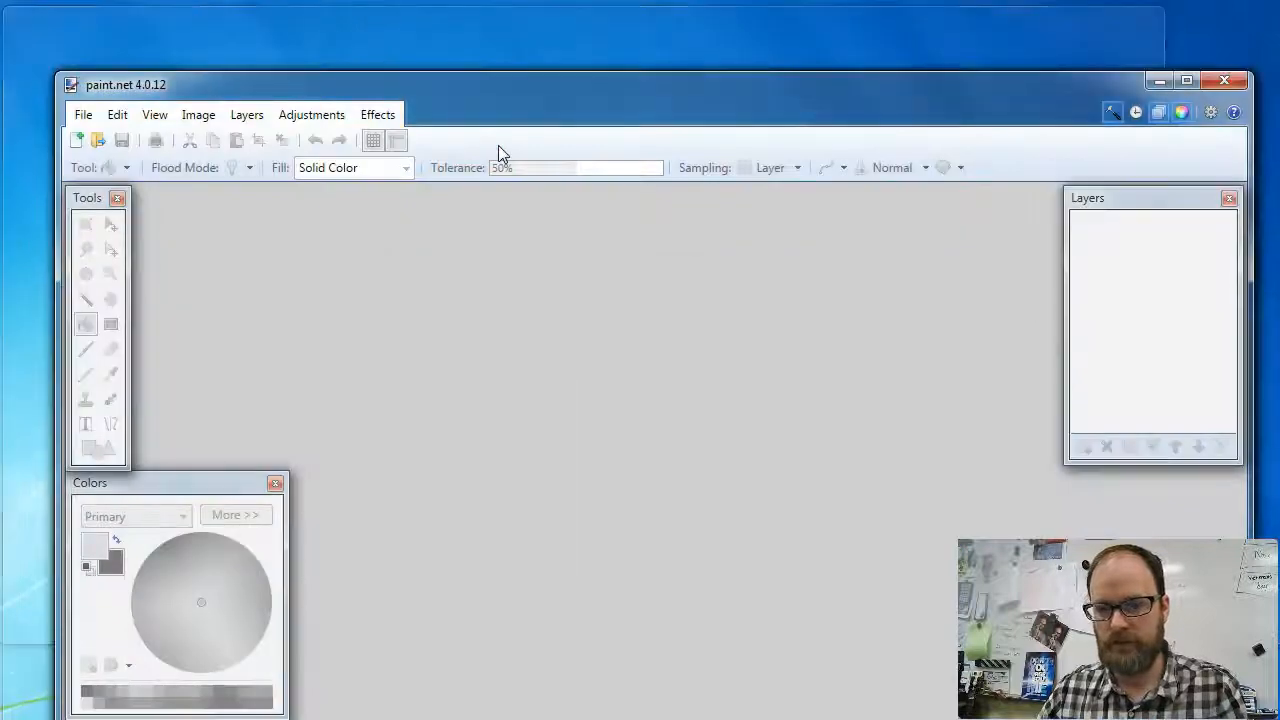
Create a new 162×157 paint.net image and paste the ghost picture into it
{"action": "left_click", "coordinate": [84, 114]}
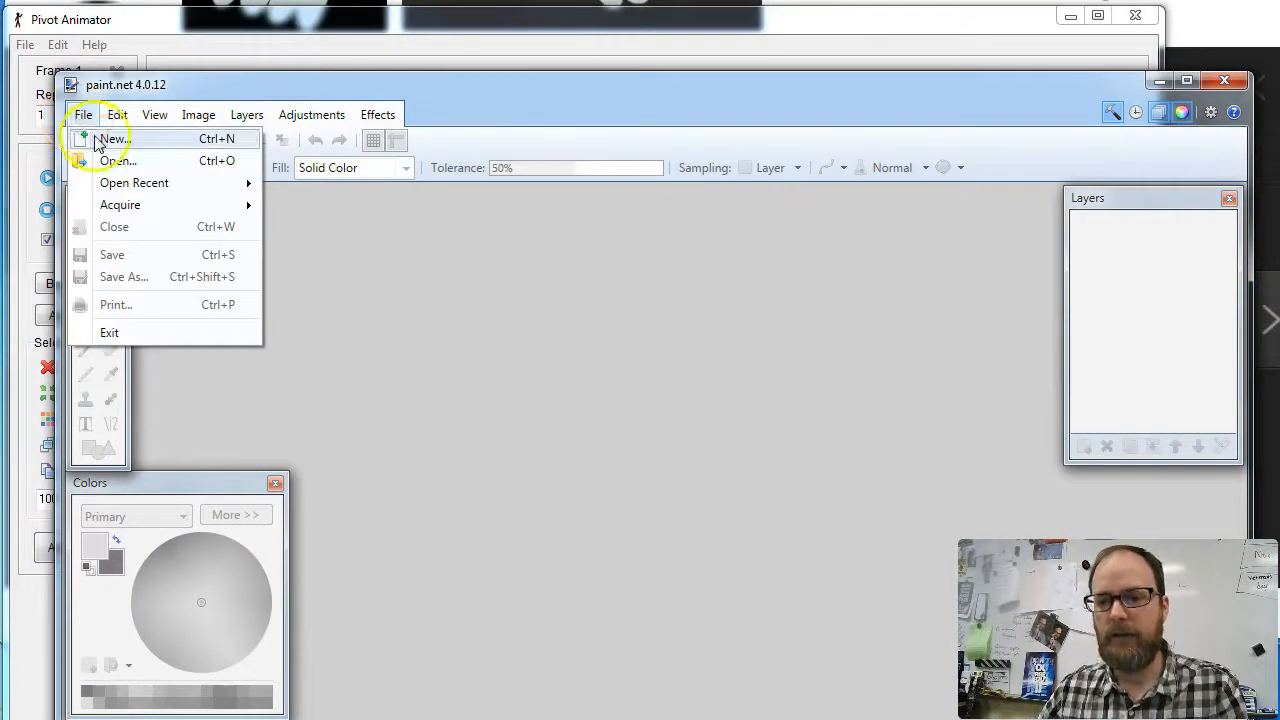
{"action": "left_click", "coordinate": [112, 138]}
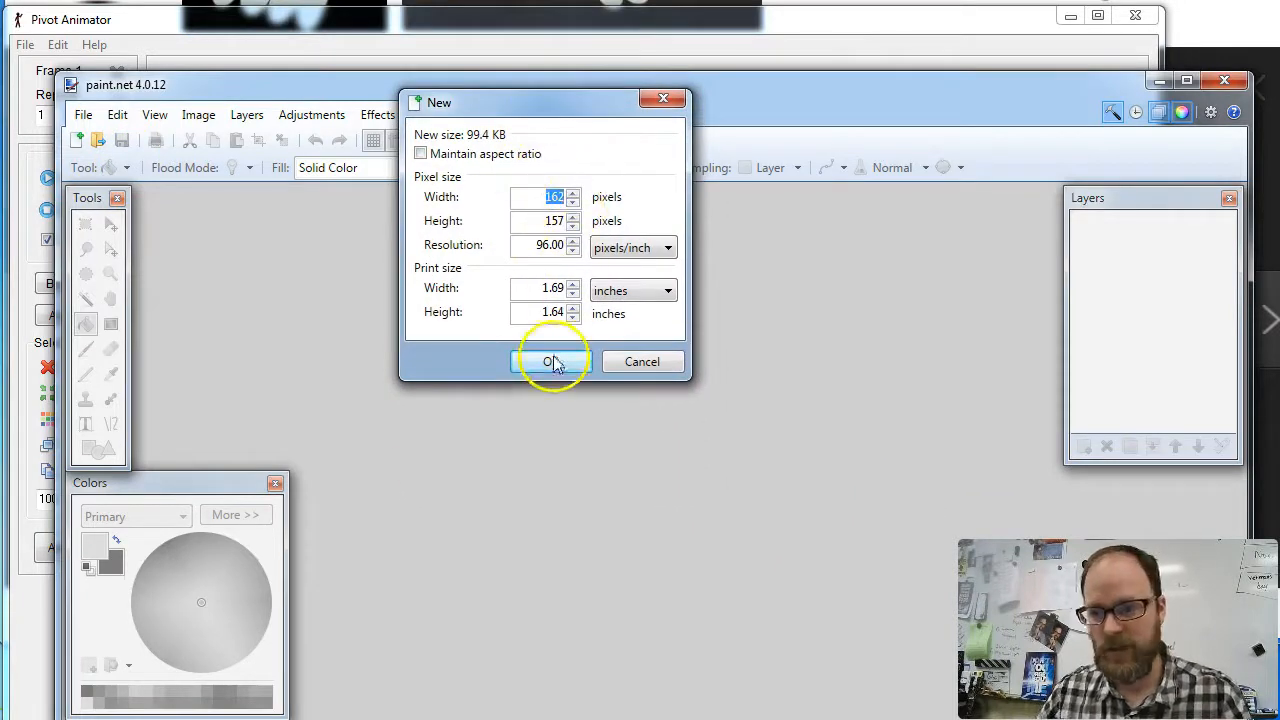
{"action": "left_click", "coordinate": [550, 360]}
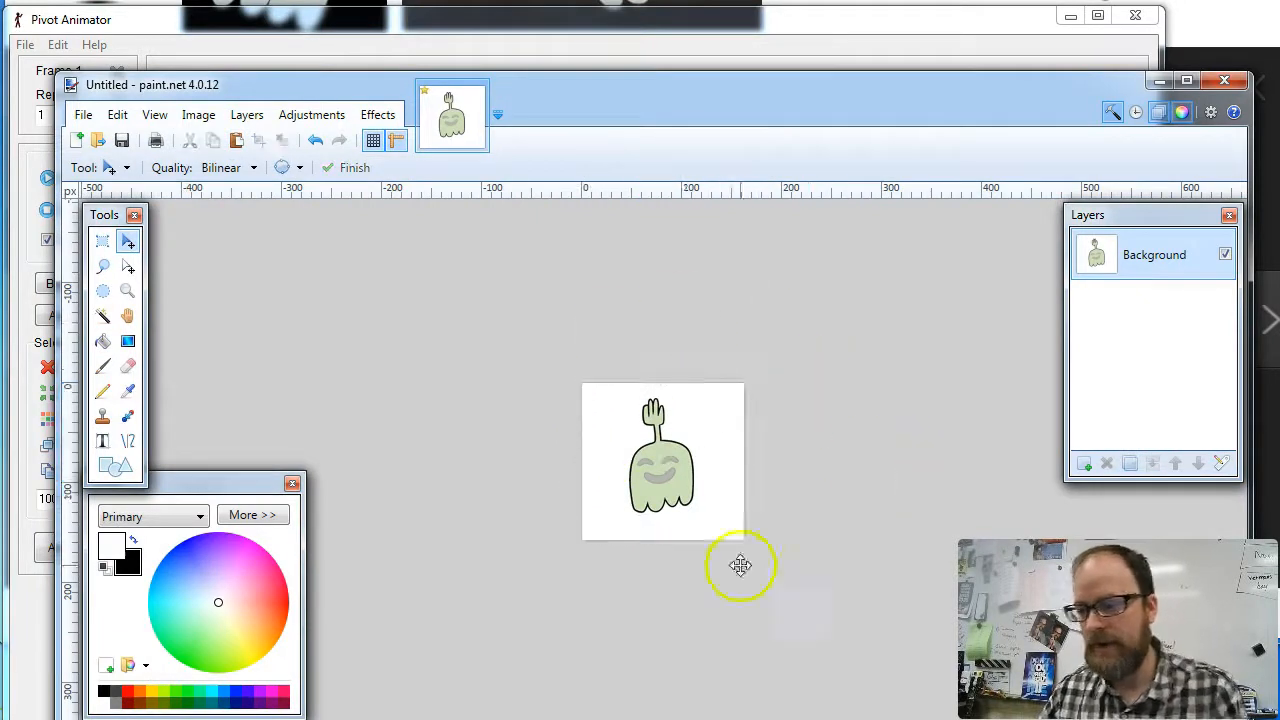
Save the image to the Desktop as the PNG 'high five ghost test1'
{"action": "left_click", "coordinate": [84, 114]}
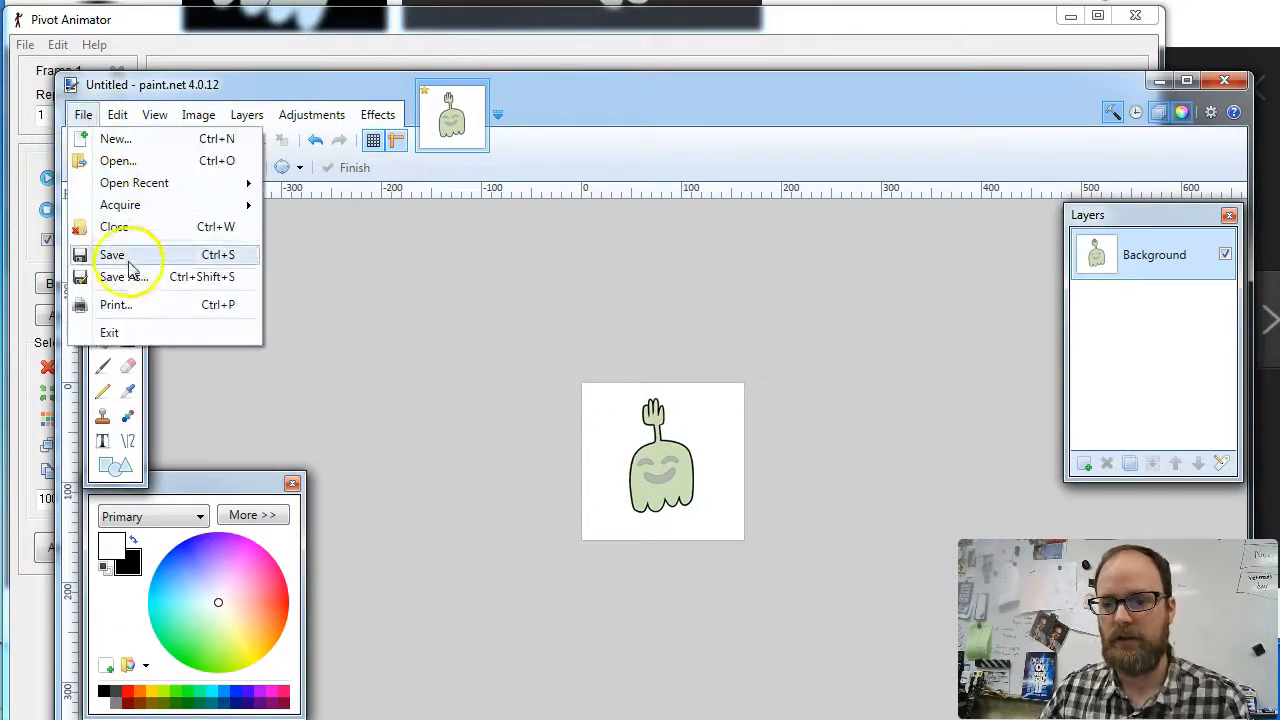
{"action": "left_click", "coordinate": [124, 276]}
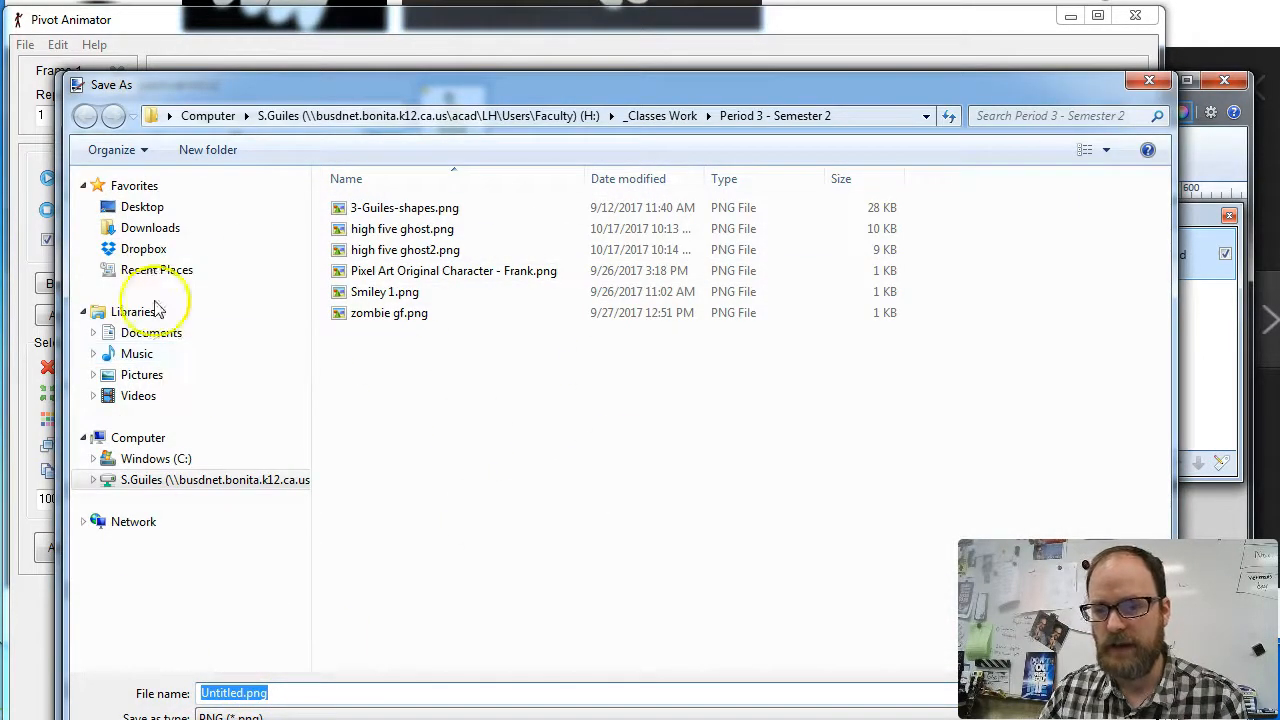
{"action": "left_click", "coordinate": [142, 206]}
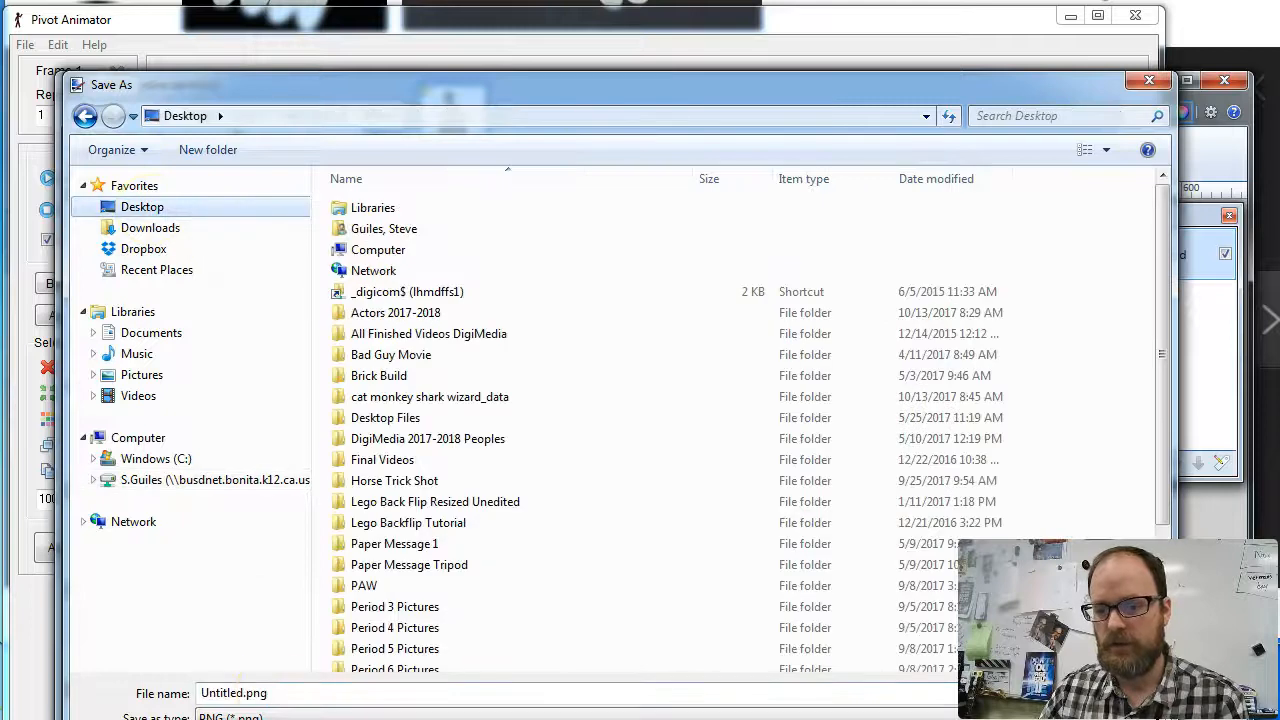
{"action": "type", "text": "high fl"}
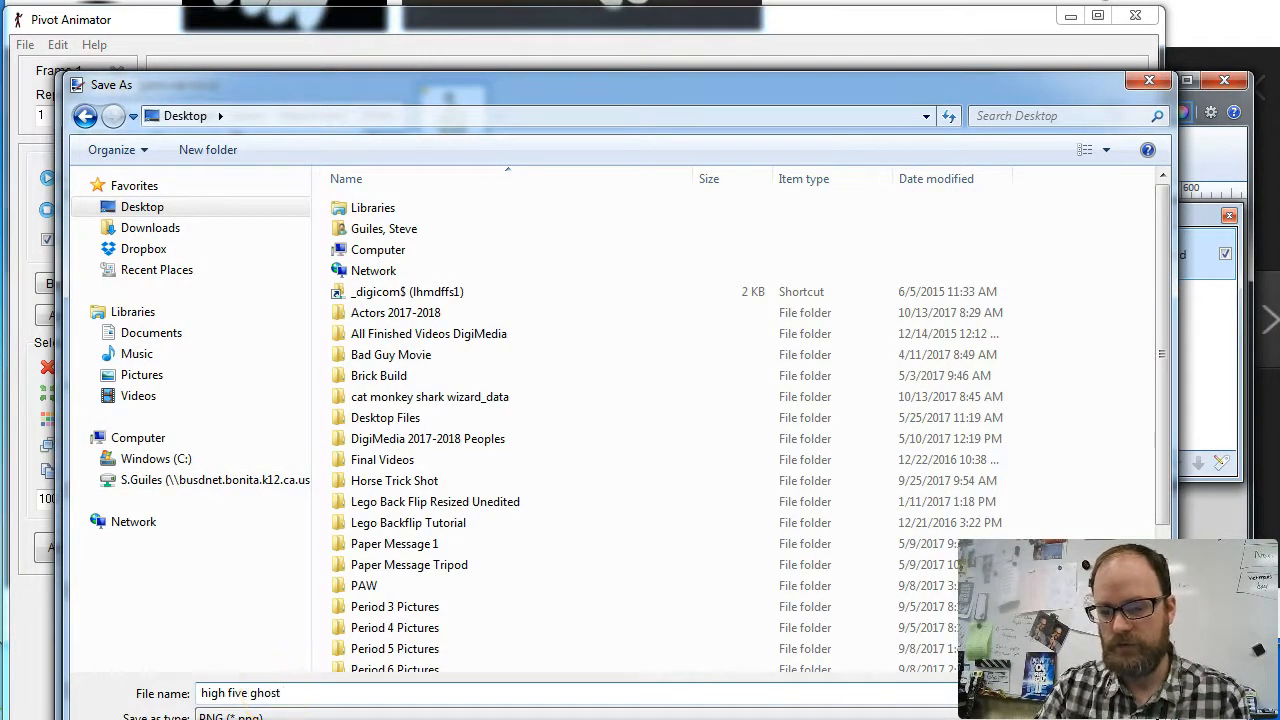
{"action": "type", "text": "test1"}
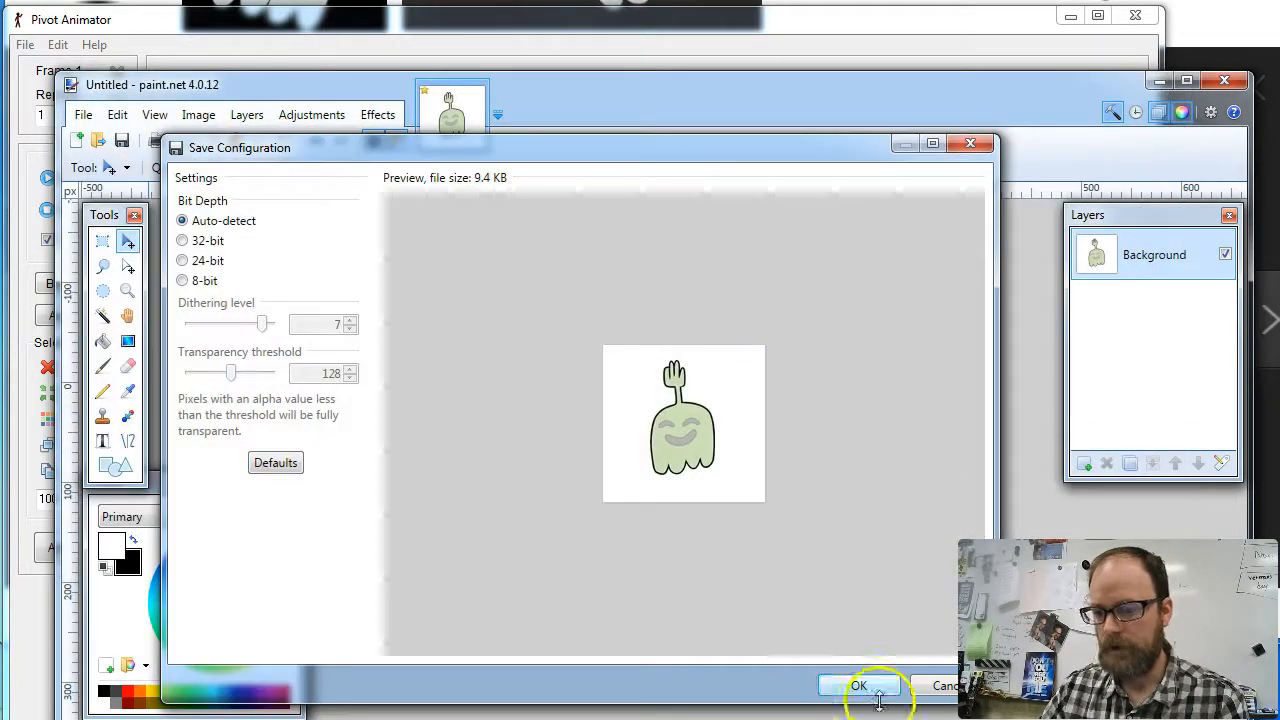
{"action": "left_click", "coordinate": [858, 686]}
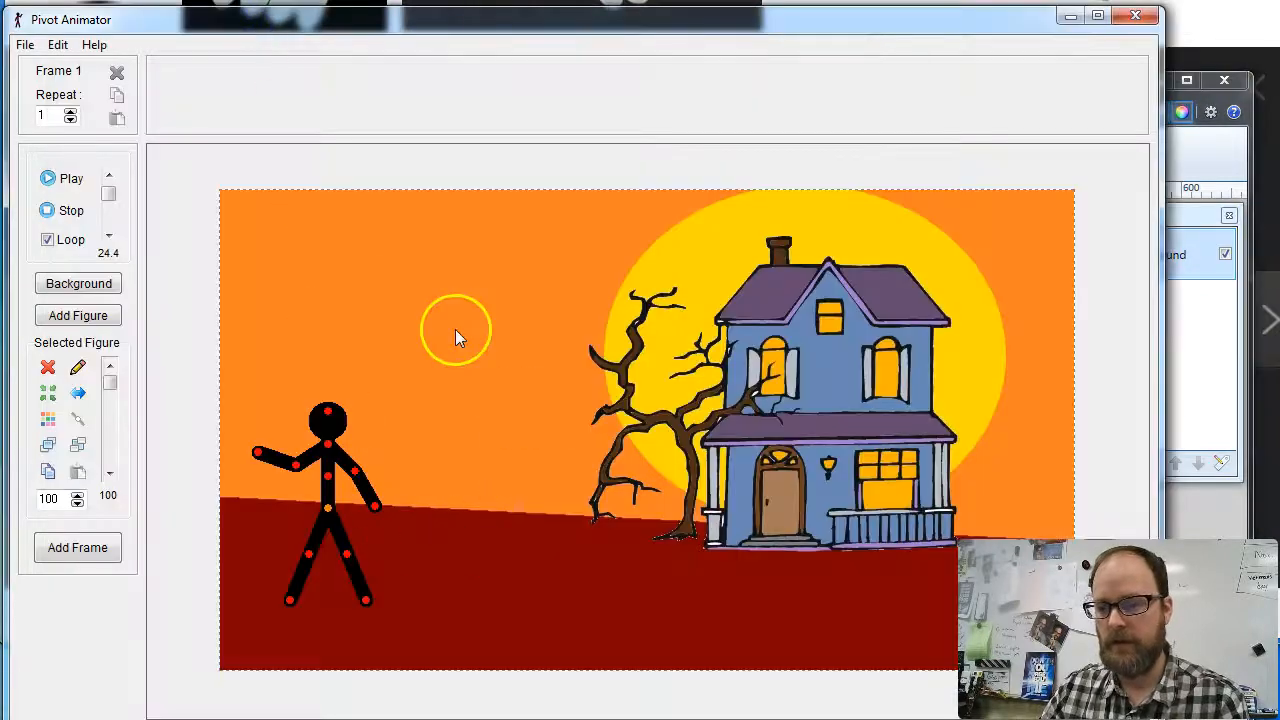
{"action": "mouse_move", "coordinate": [222, 210]}
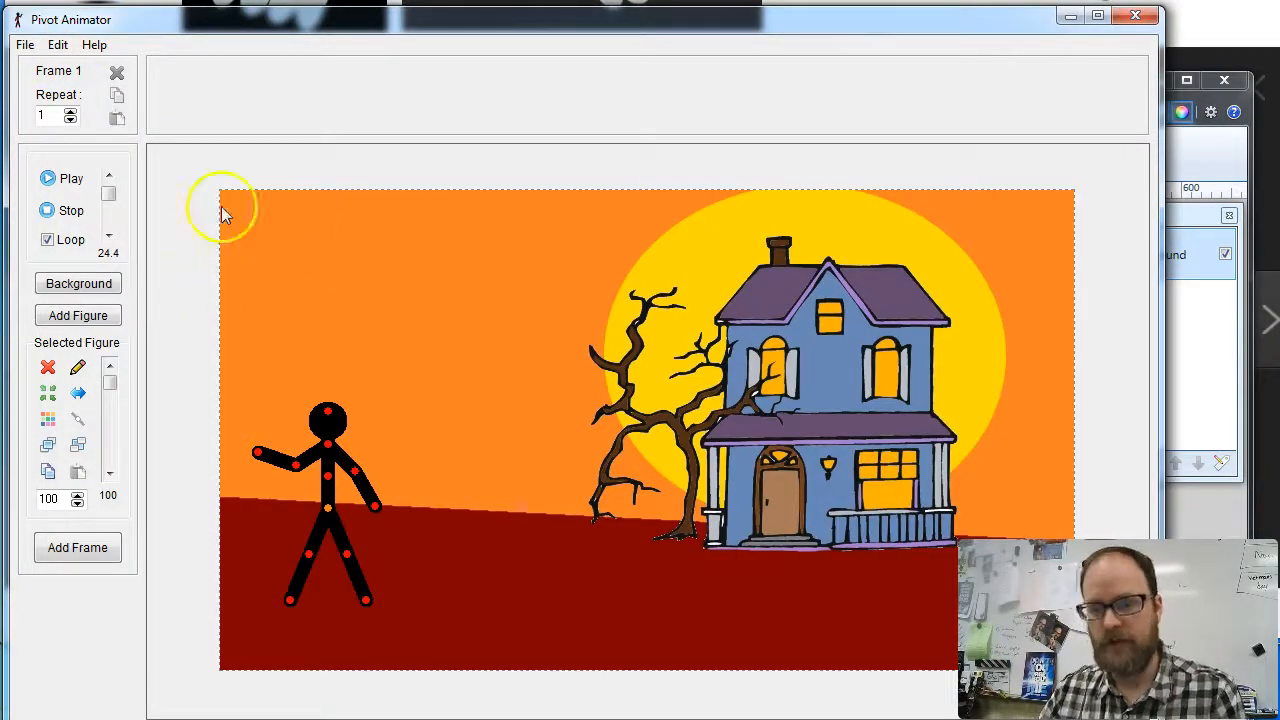
Load 'high five ghost test1.png' as a sprite and drag it over the house
{"action": "left_click", "coordinate": [24, 44]}
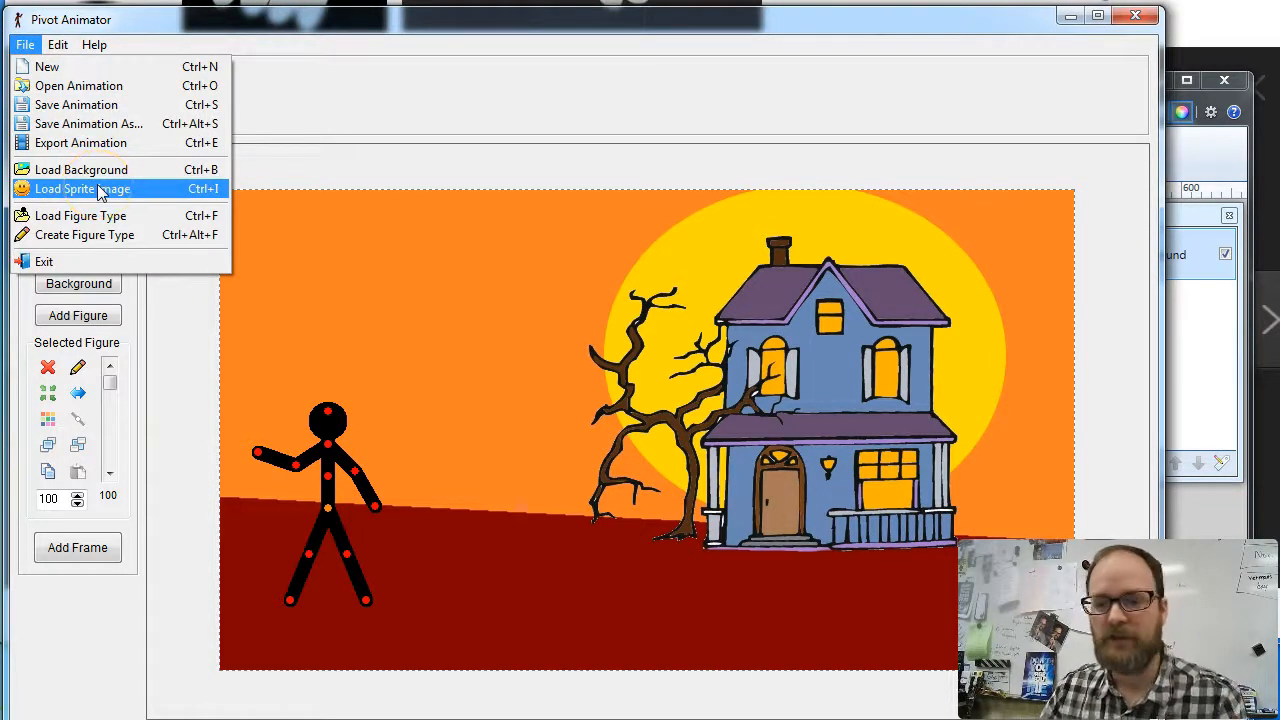
{"action": "left_click", "coordinate": [80, 188]}
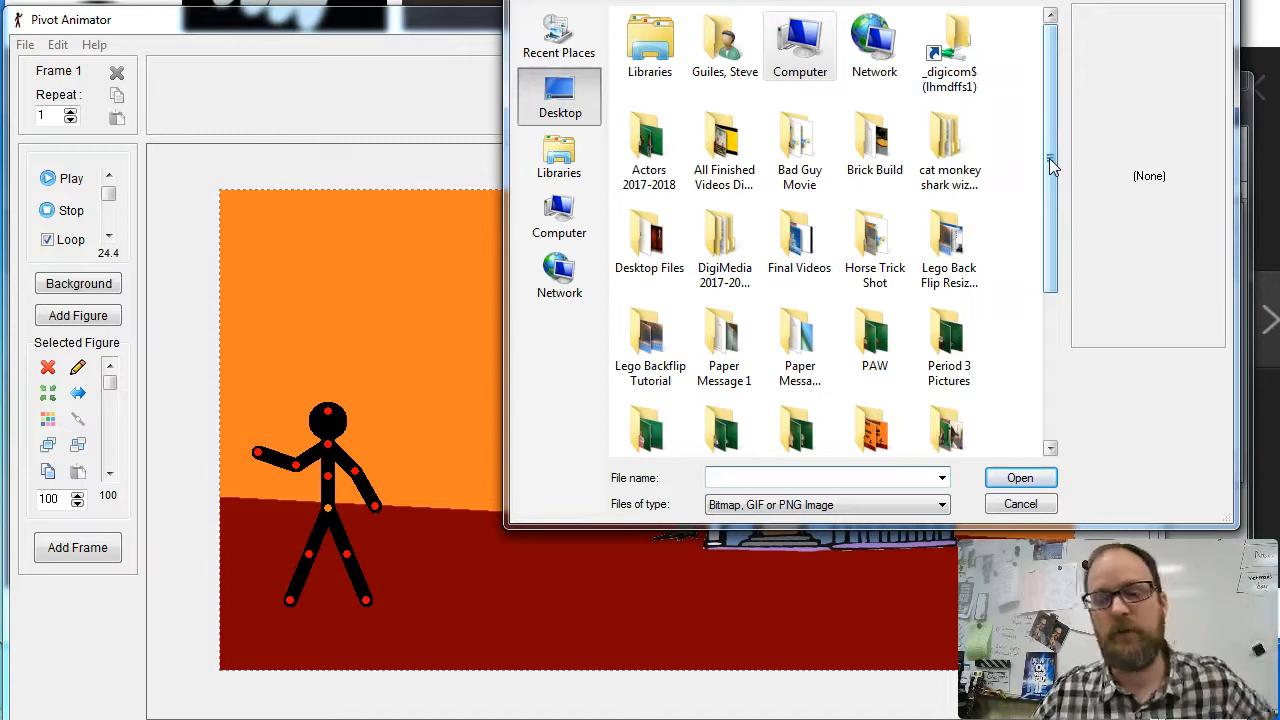
{"action": "scroll", "scroll_direction": "down", "scroll_amount": 3}
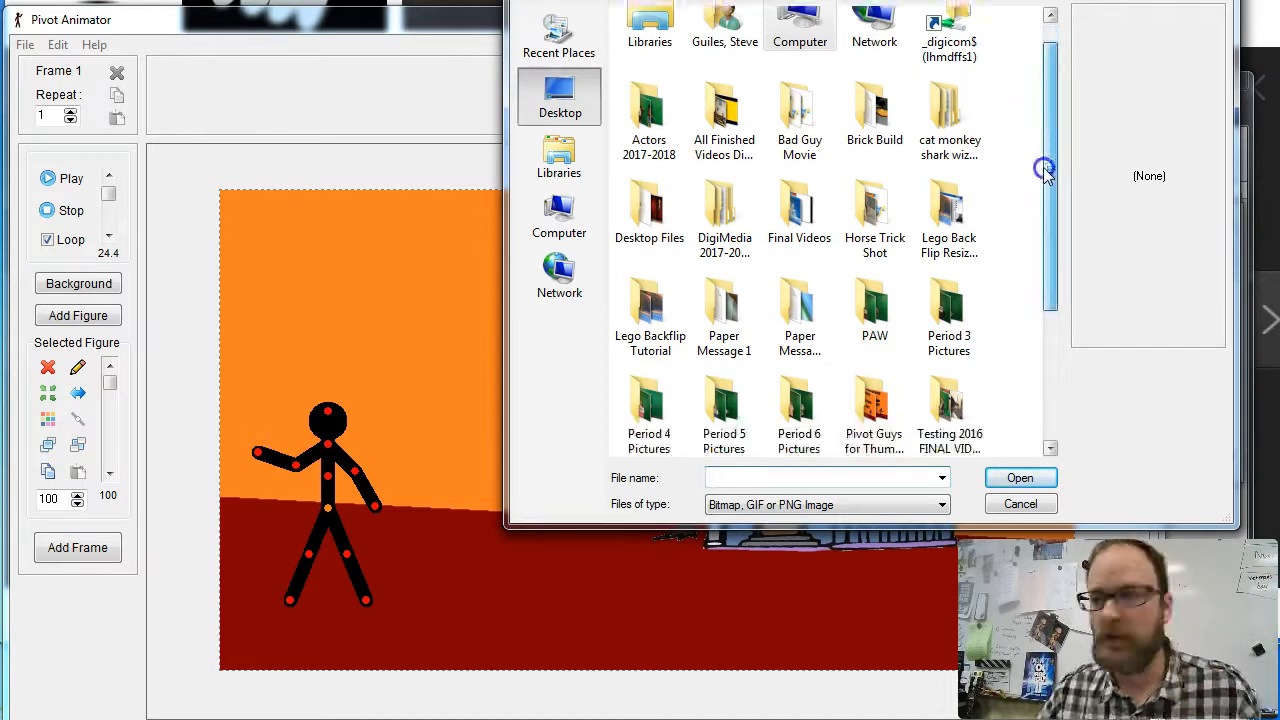
{"action": "scroll", "scroll_direction": "down", "scroll_amount": 3}
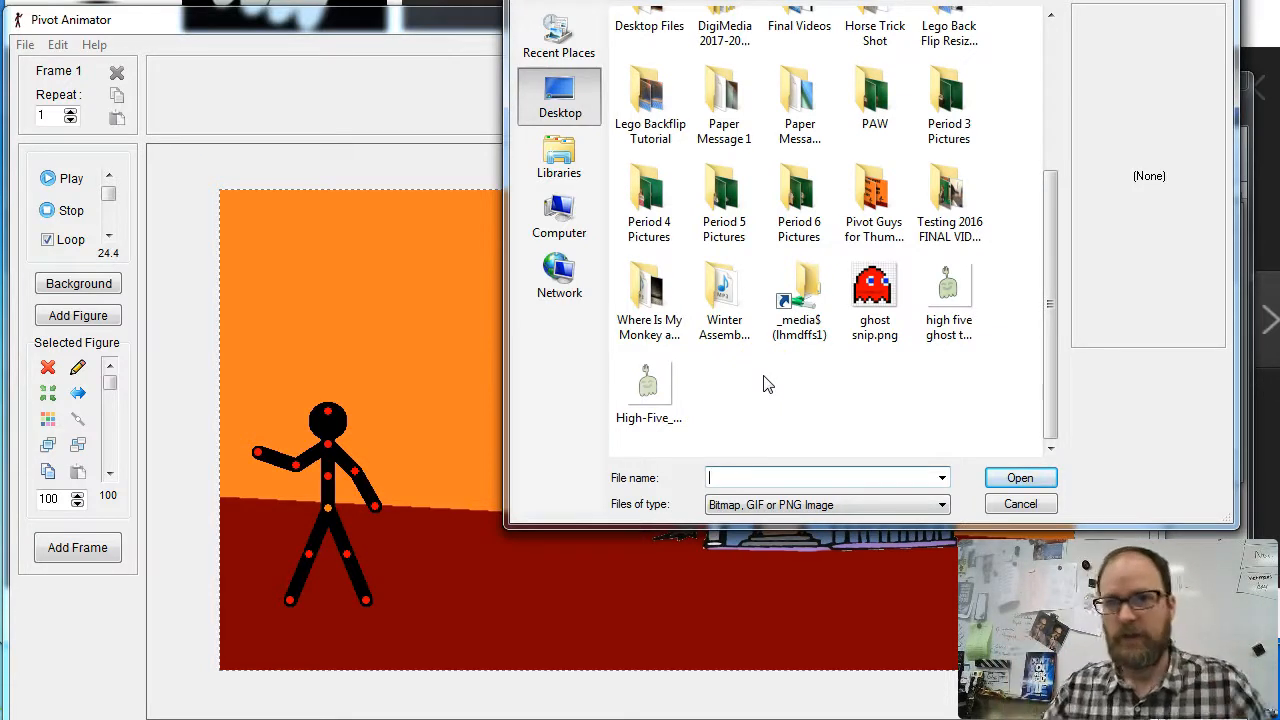
{"action": "mouse_move", "coordinate": [796, 384]}
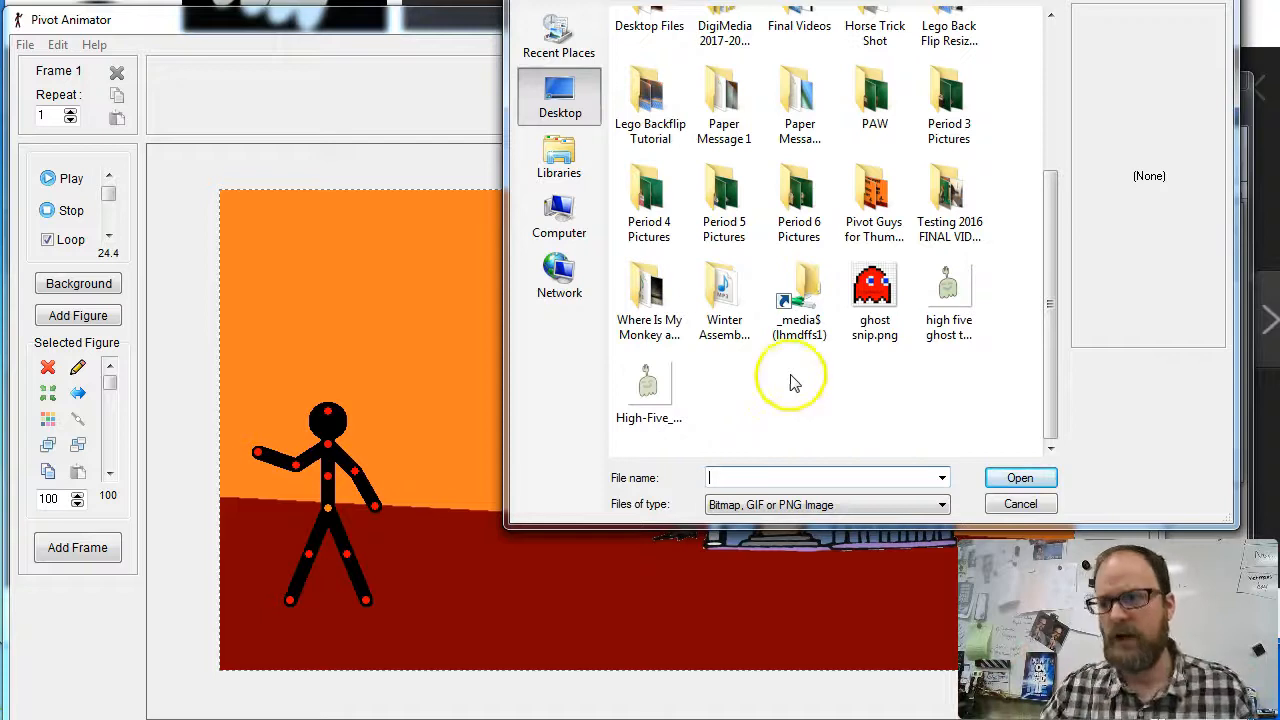
{"action": "left_click", "coordinate": [648, 384]}
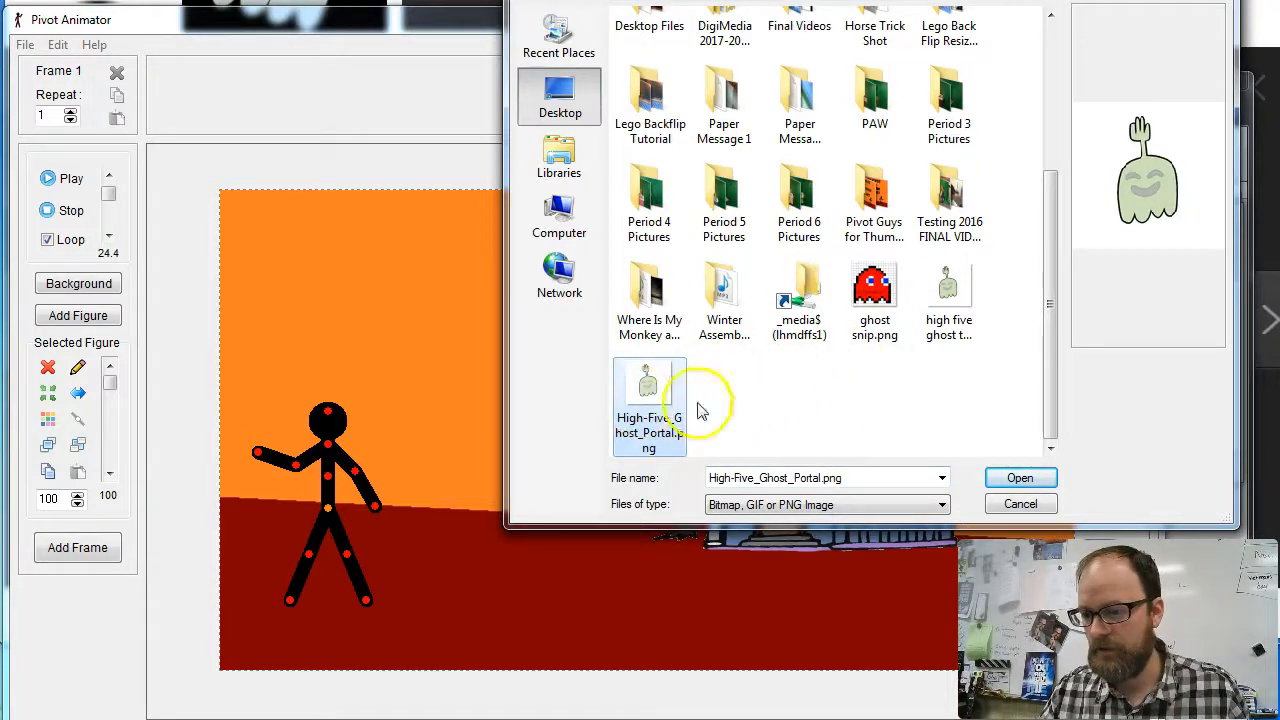
{"action": "left_click", "coordinate": [948, 290]}
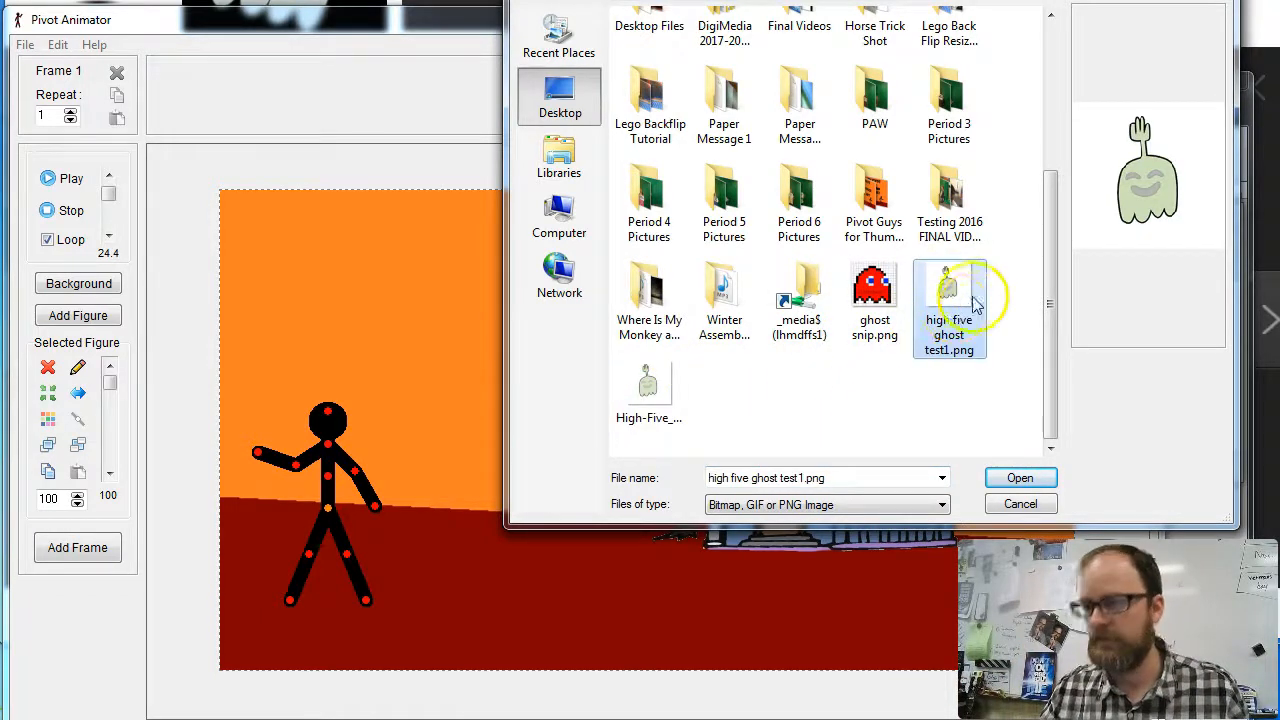
{"action": "left_click", "coordinate": [1020, 476]}
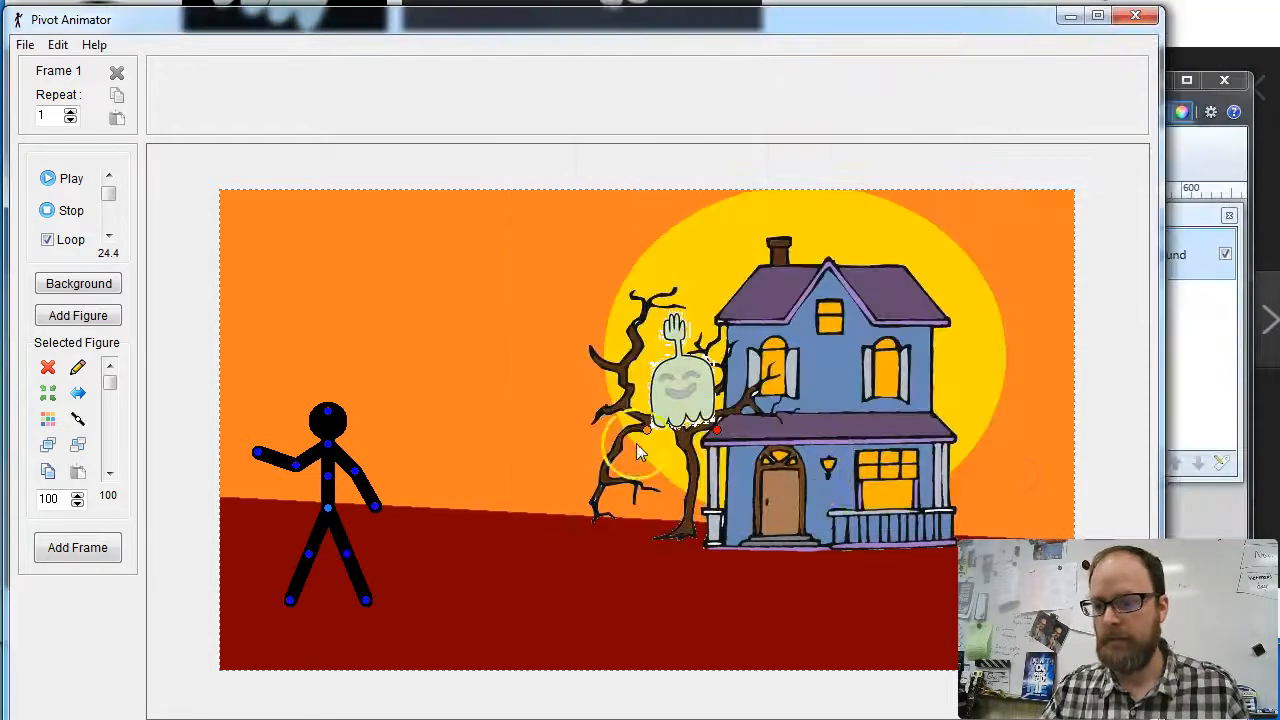
{"action": "left_click_drag", "start_coordinate": [680, 390], "coordinate": [340, 300]}
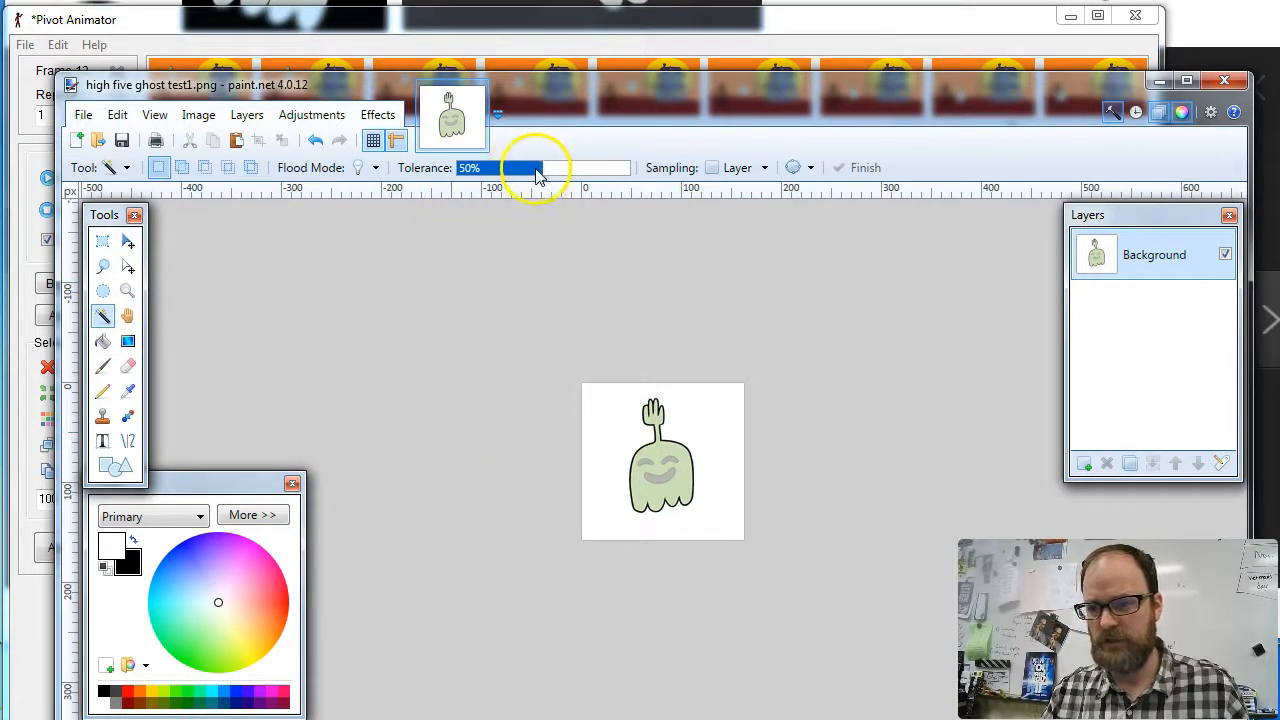
Magic-wand the white background around the ghost with adjusted Tolerance and Flood Mode and delete it
{"action": "left_click", "coordinate": [360, 168]}
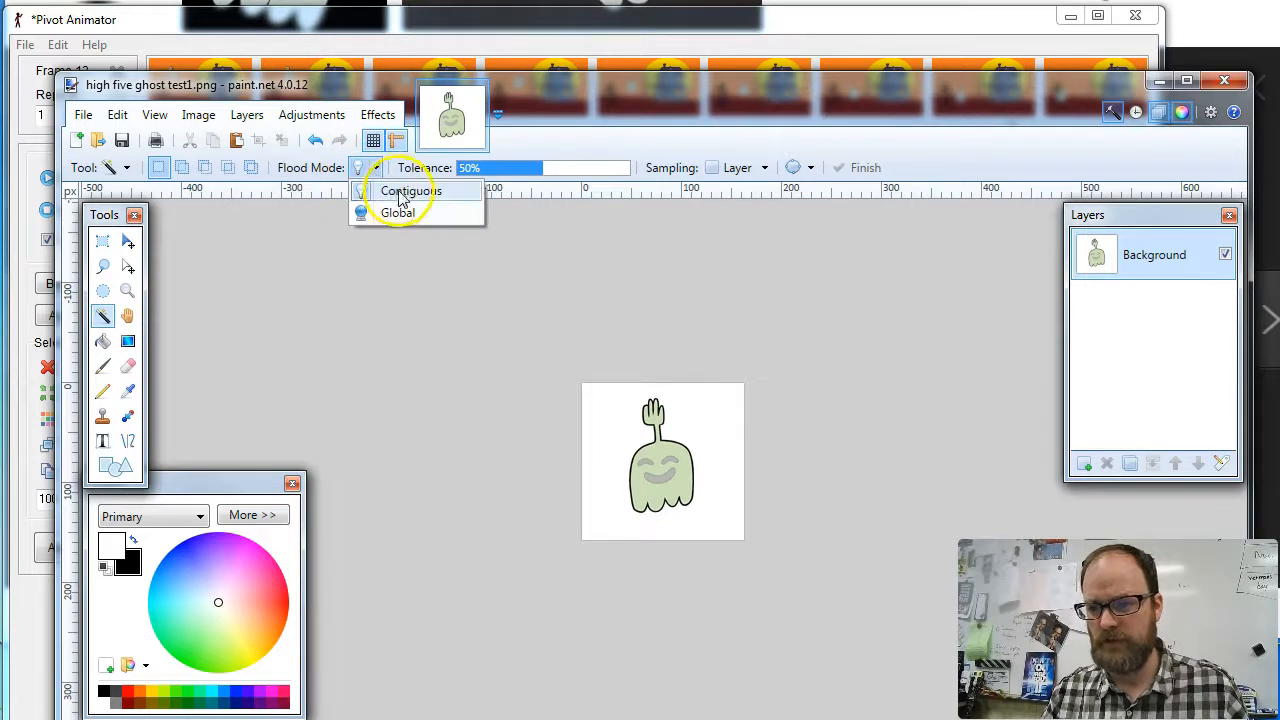
{"action": "left_click", "coordinate": [410, 192]}
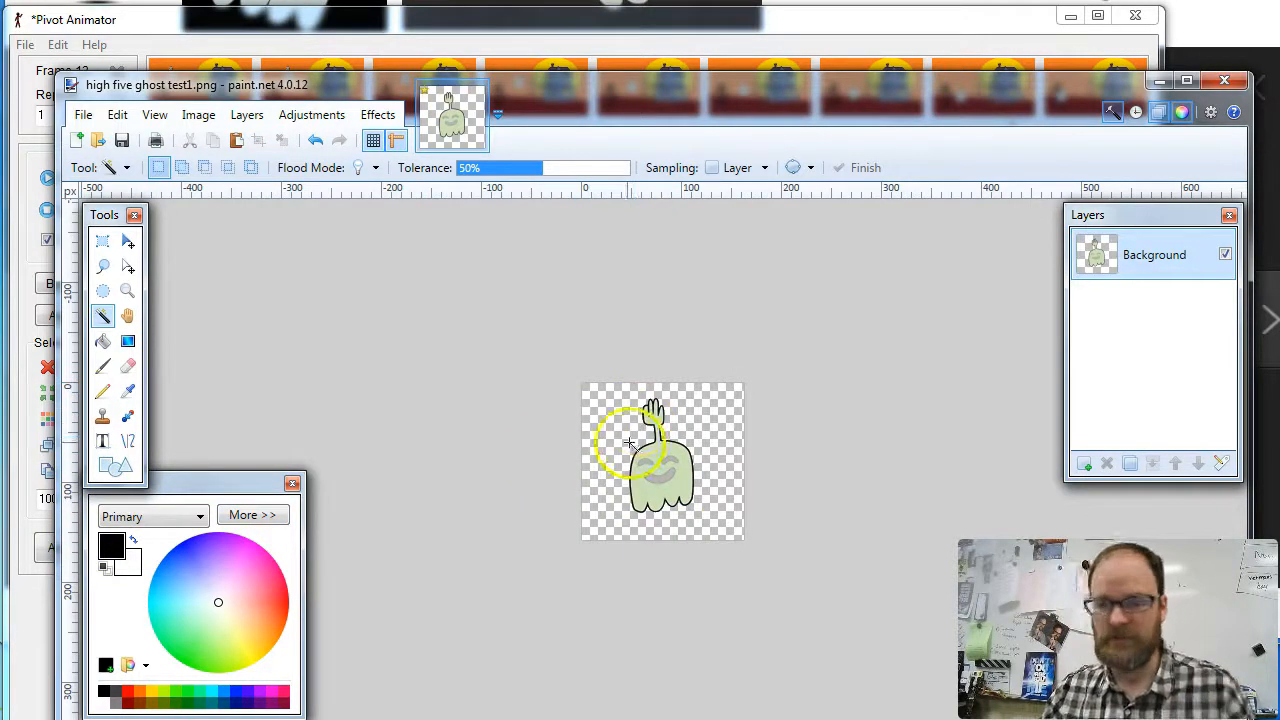
{"action": "left_click", "coordinate": [1082, 464]}
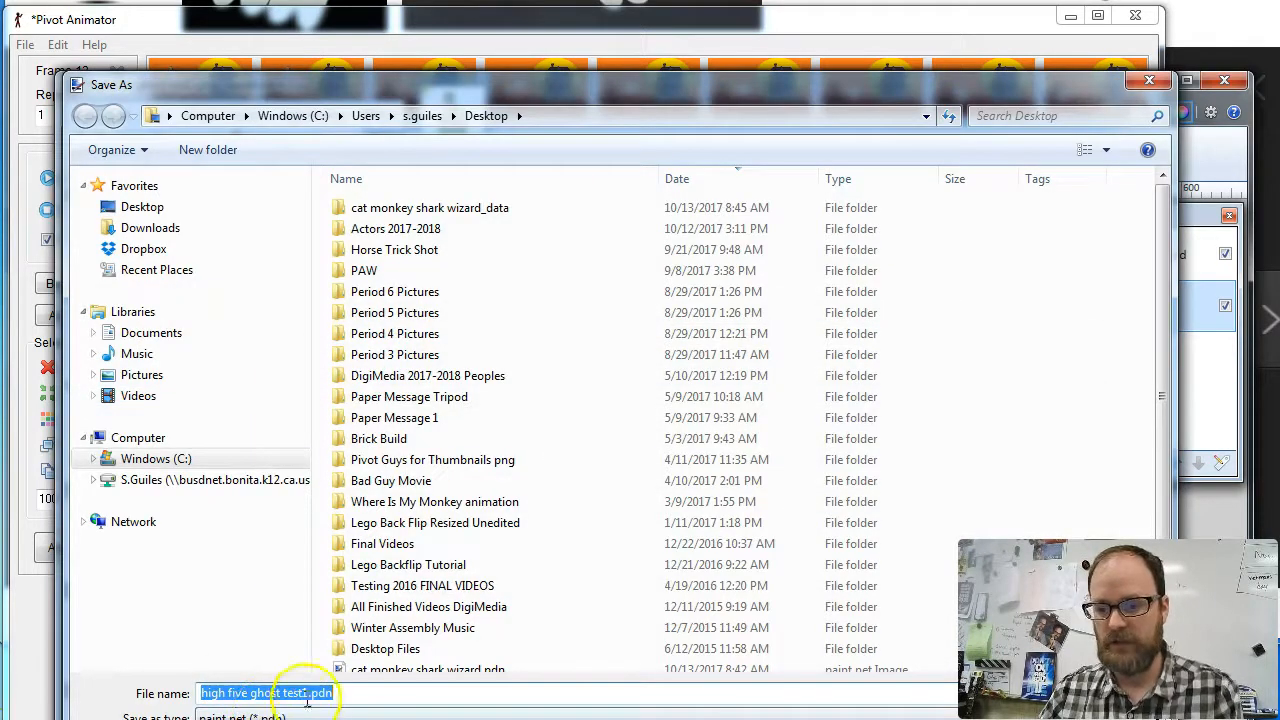
Save the transparent ghost as a new PNG named 'high five ghost test2'
{"action": "left_click", "coordinate": [290, 692]}
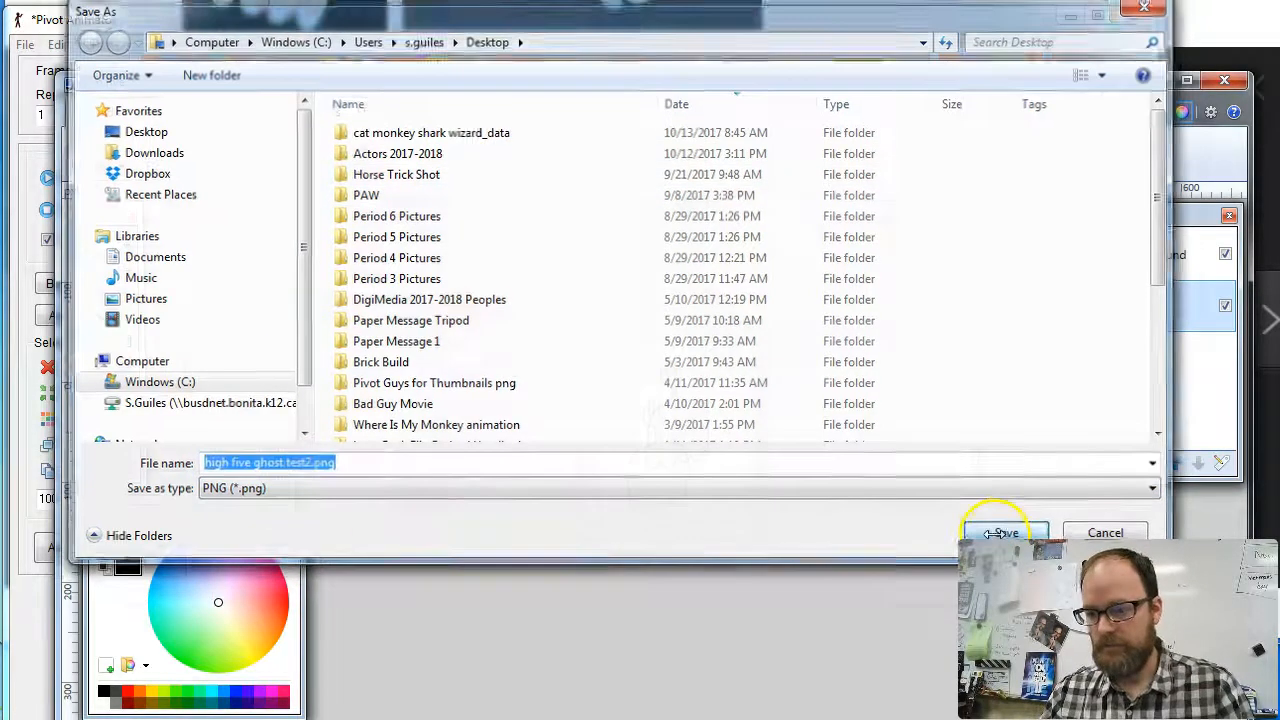
{"action": "left_click", "coordinate": [1004, 532]}
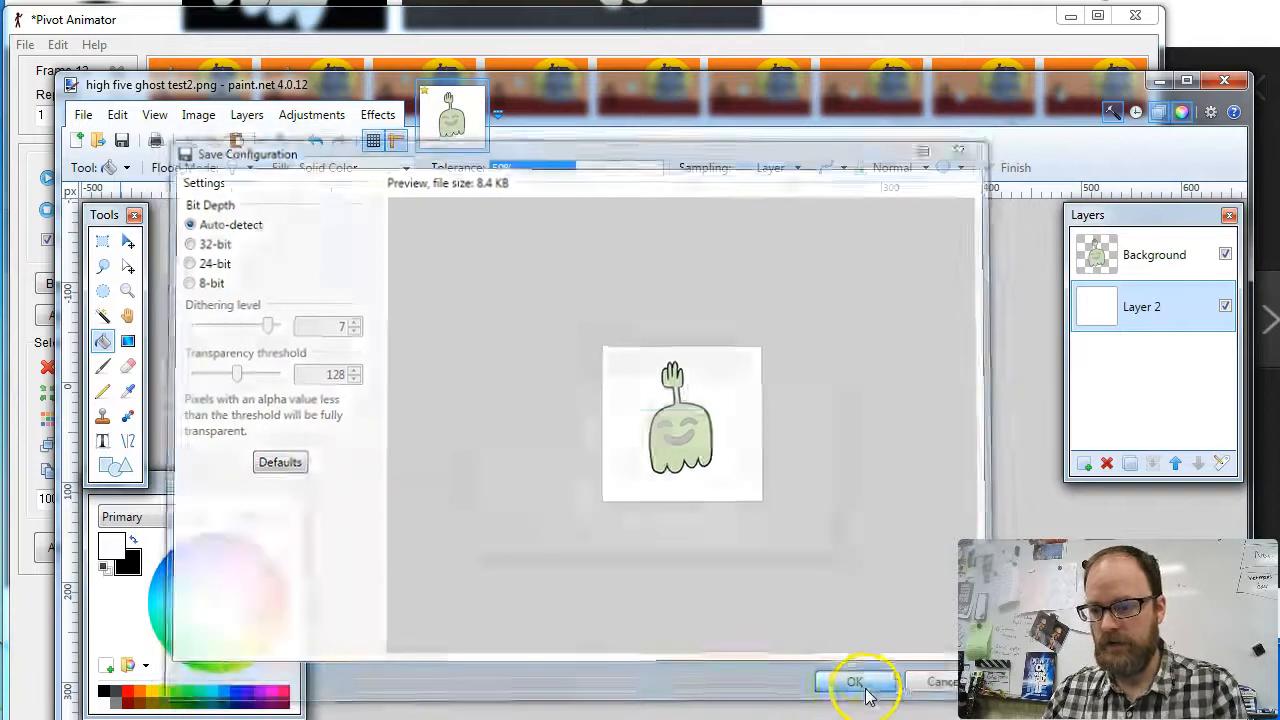
{"action": "left_click", "coordinate": [854, 680]}
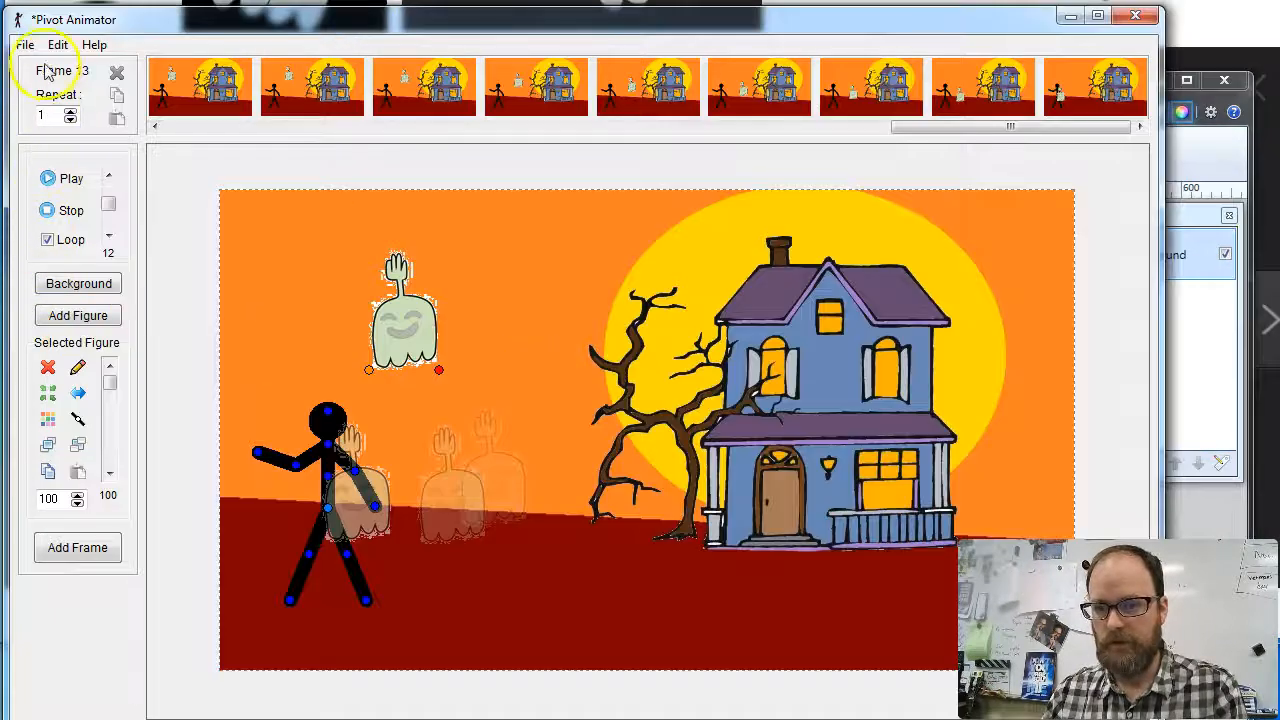
Load 'high five ghost test2.png' as a sprite into the haunted-house scene
{"action": "left_click", "coordinate": [24, 44]}
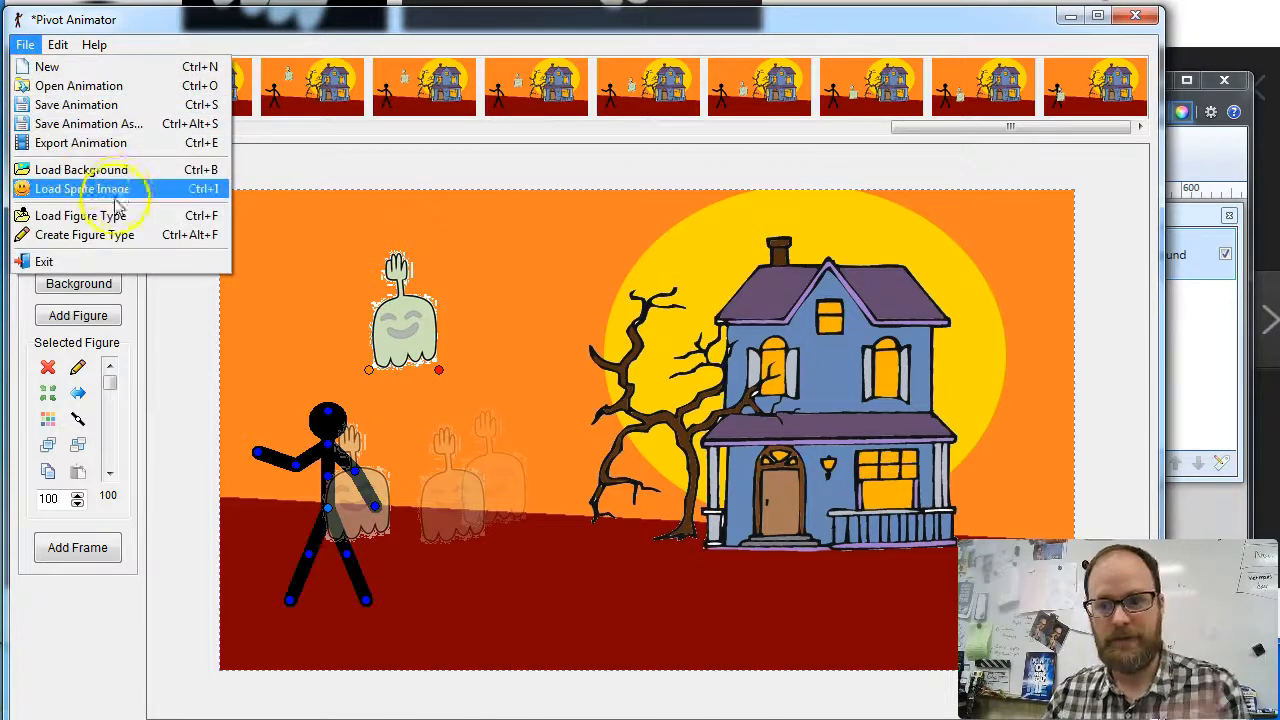
{"action": "left_click", "coordinate": [80, 188]}
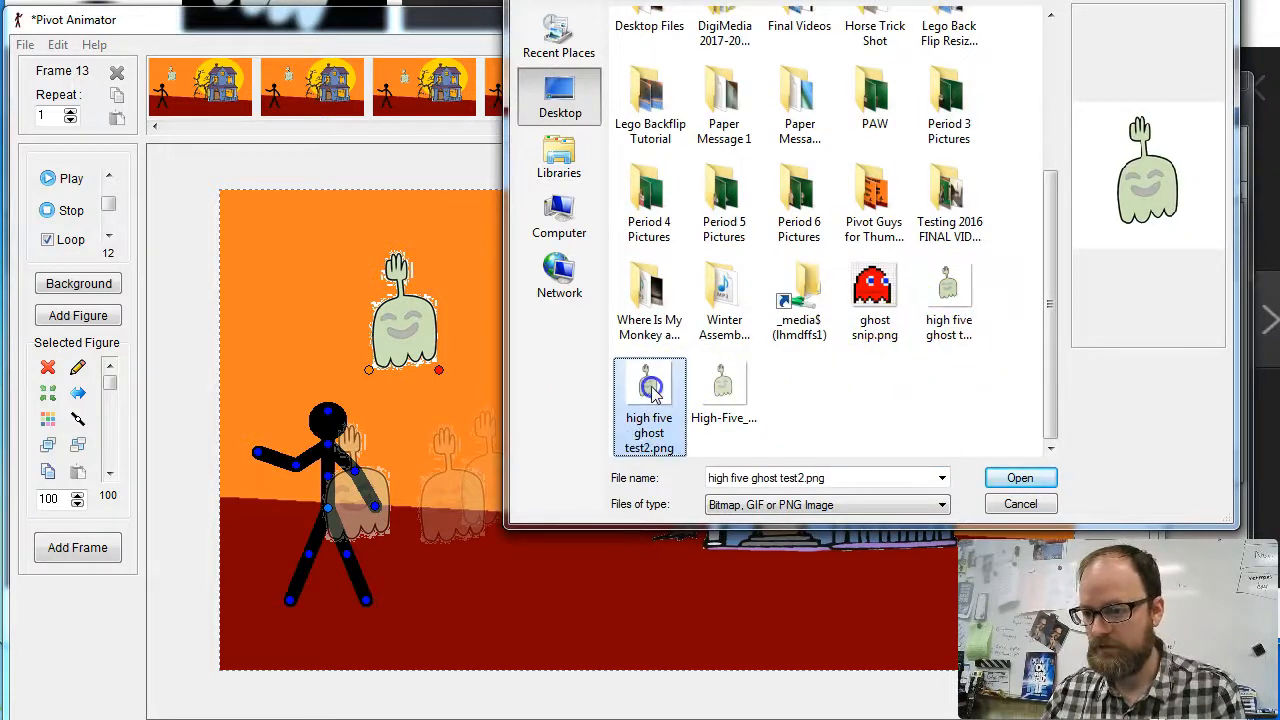
{"action": "left_click", "coordinate": [1020, 476]}
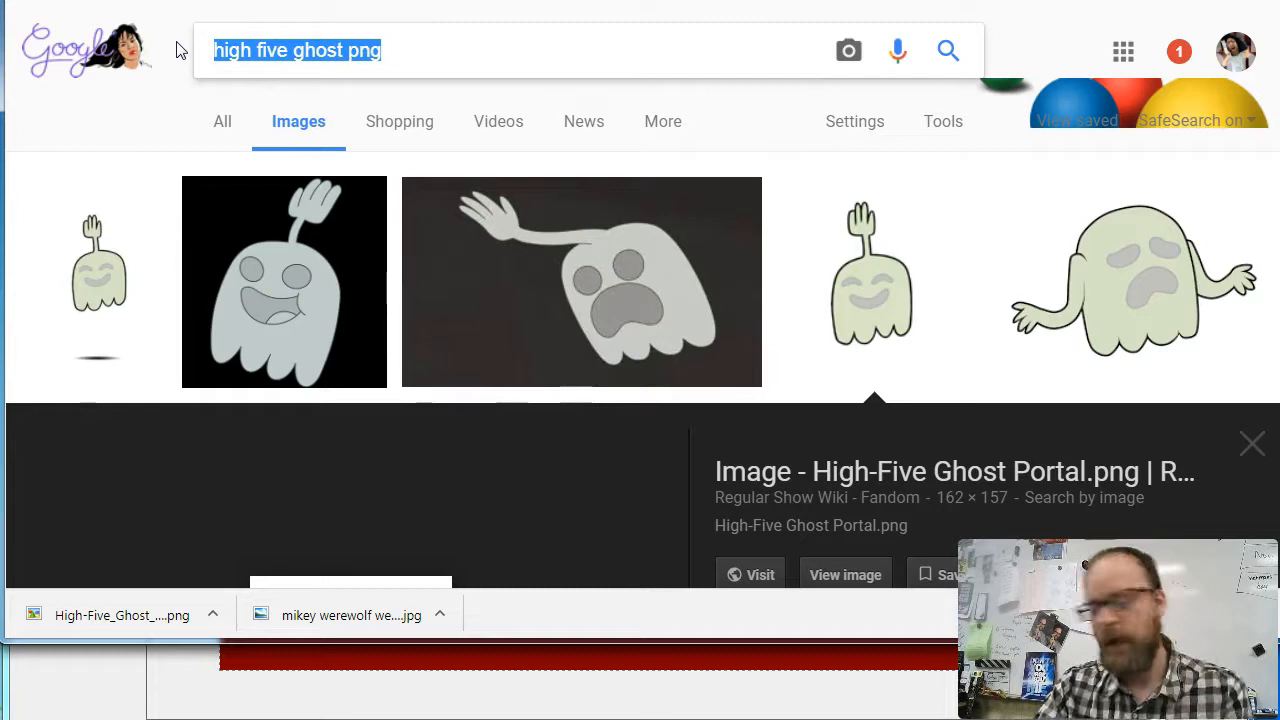
Search Google Images for 'black cat png' and copy the black cat silhouette
{"action": "type", "text": "ca"}
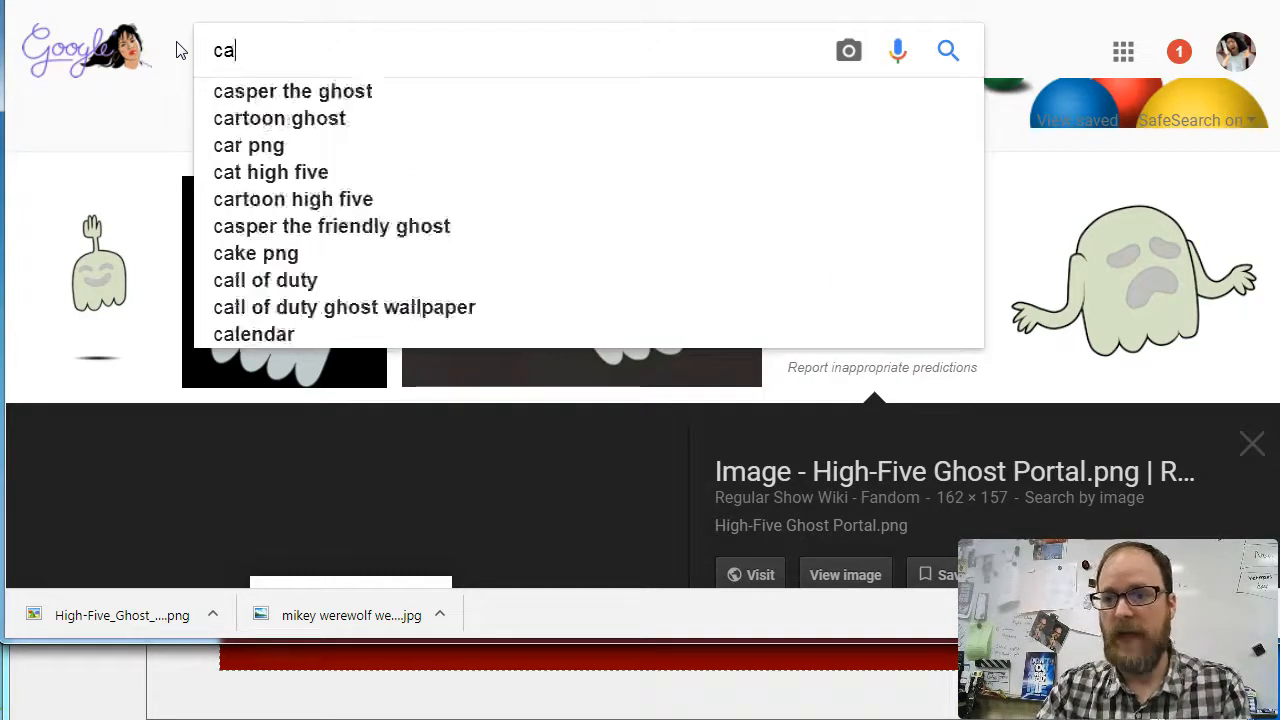
{"action": "type", "text": "black cat png"}
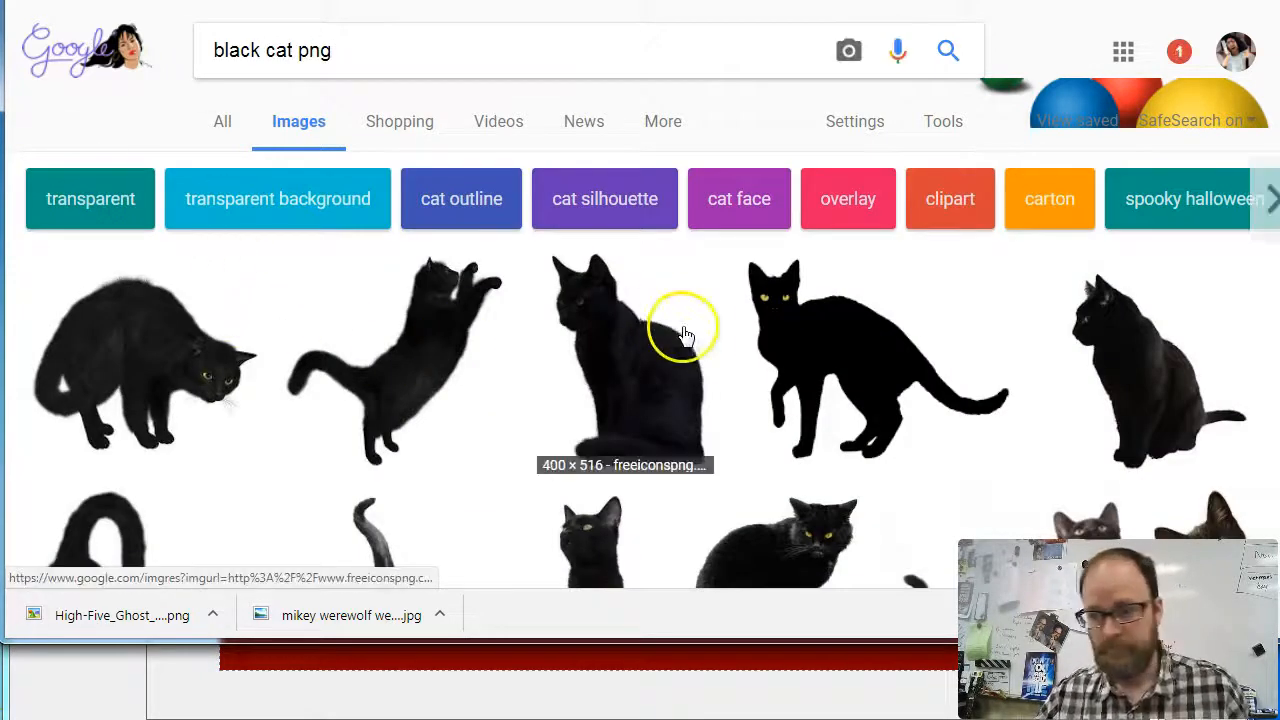
{"action": "scroll", "scroll_direction": "down", "scroll_amount": 3}
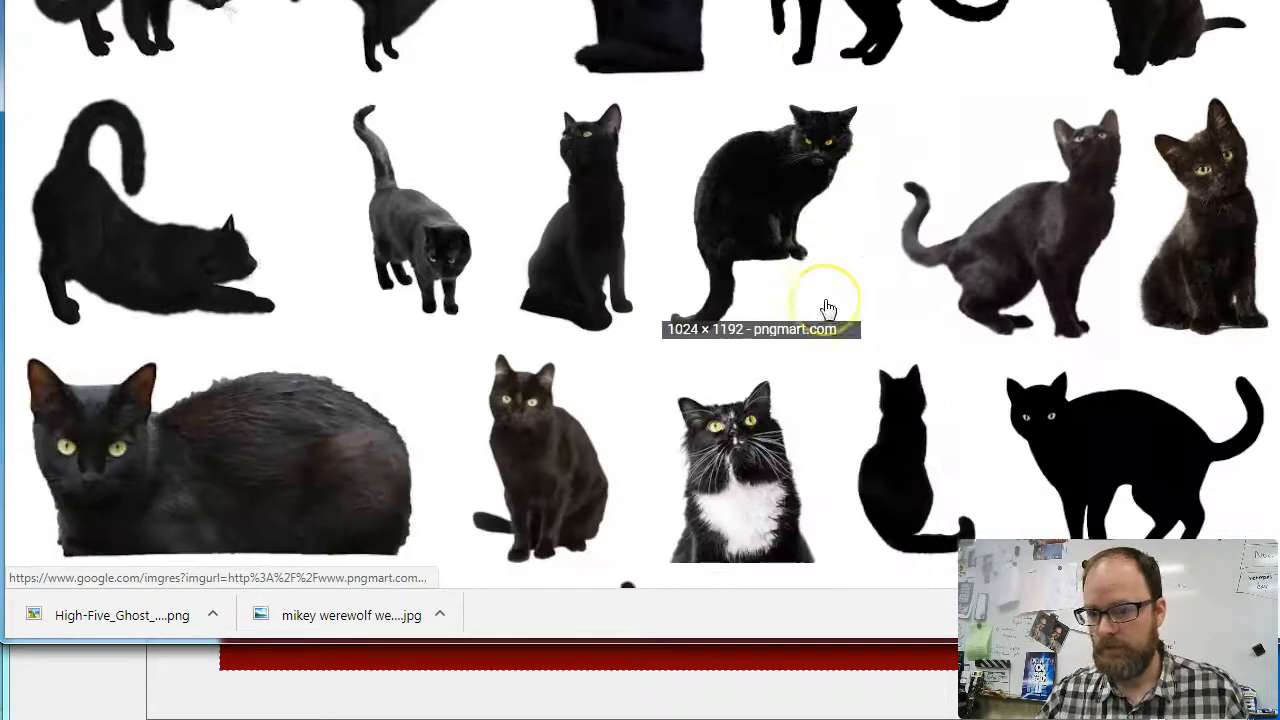
{"action": "scroll", "scroll_direction": "down", "scroll_amount": 3}
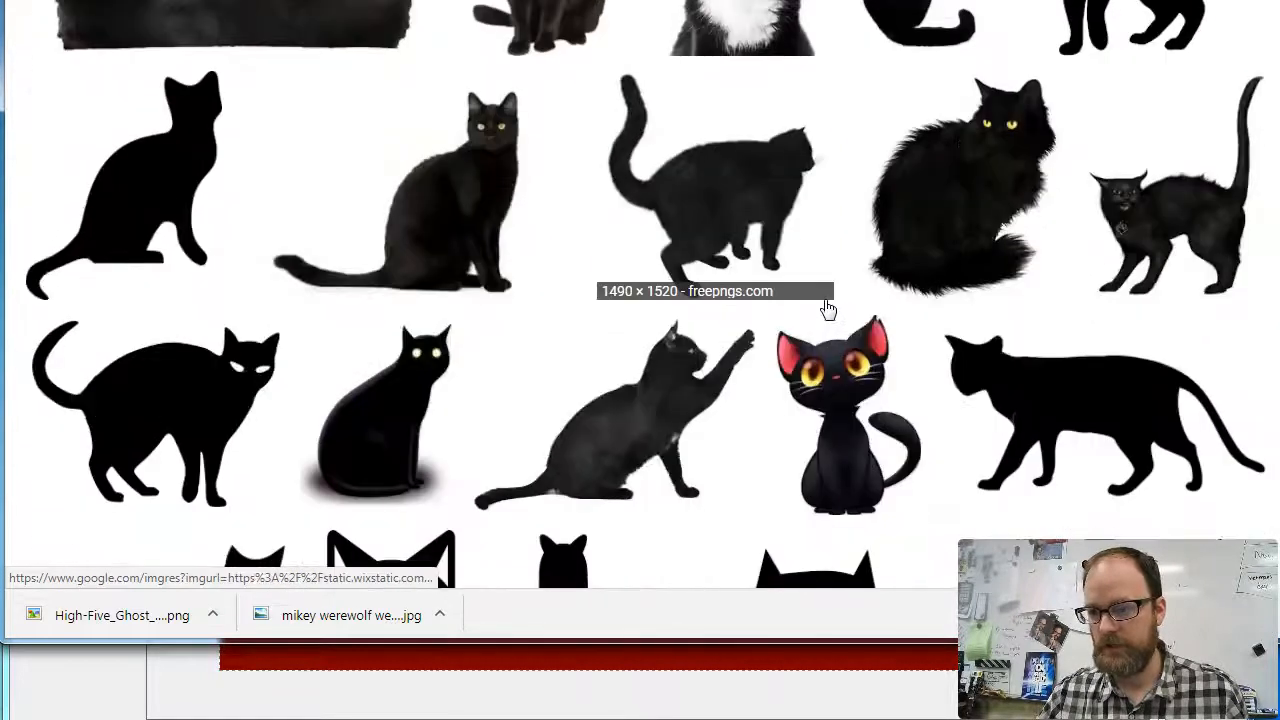
{"action": "scroll", "scroll_direction": "down", "scroll_amount": 3}
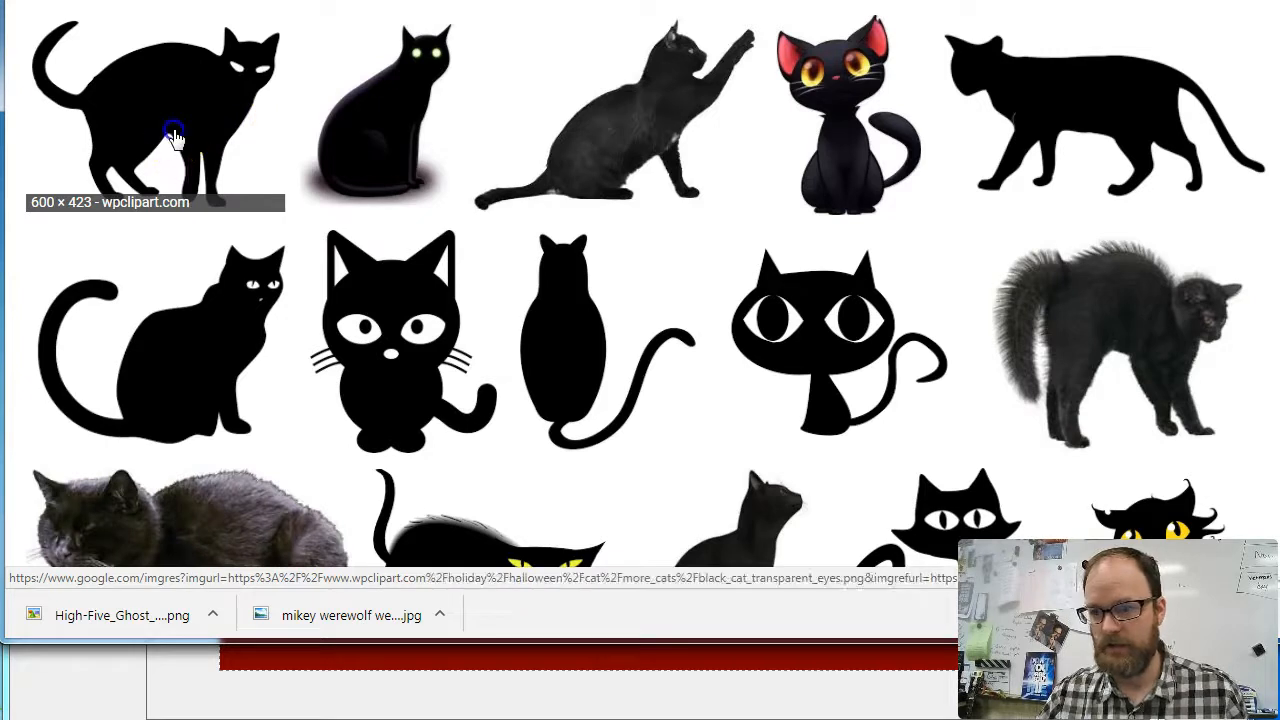
{"action": "right_click", "coordinate": [170, 136]}
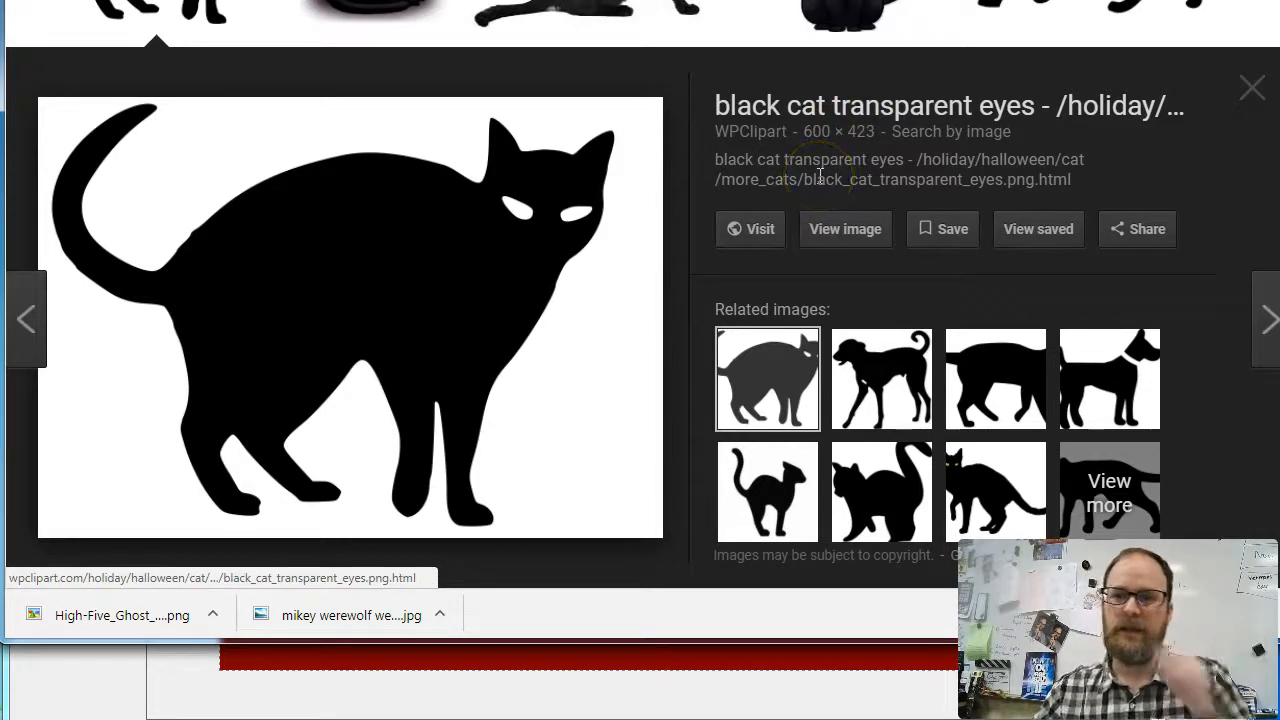
{"action": "mouse_move", "coordinate": [204, 696]}
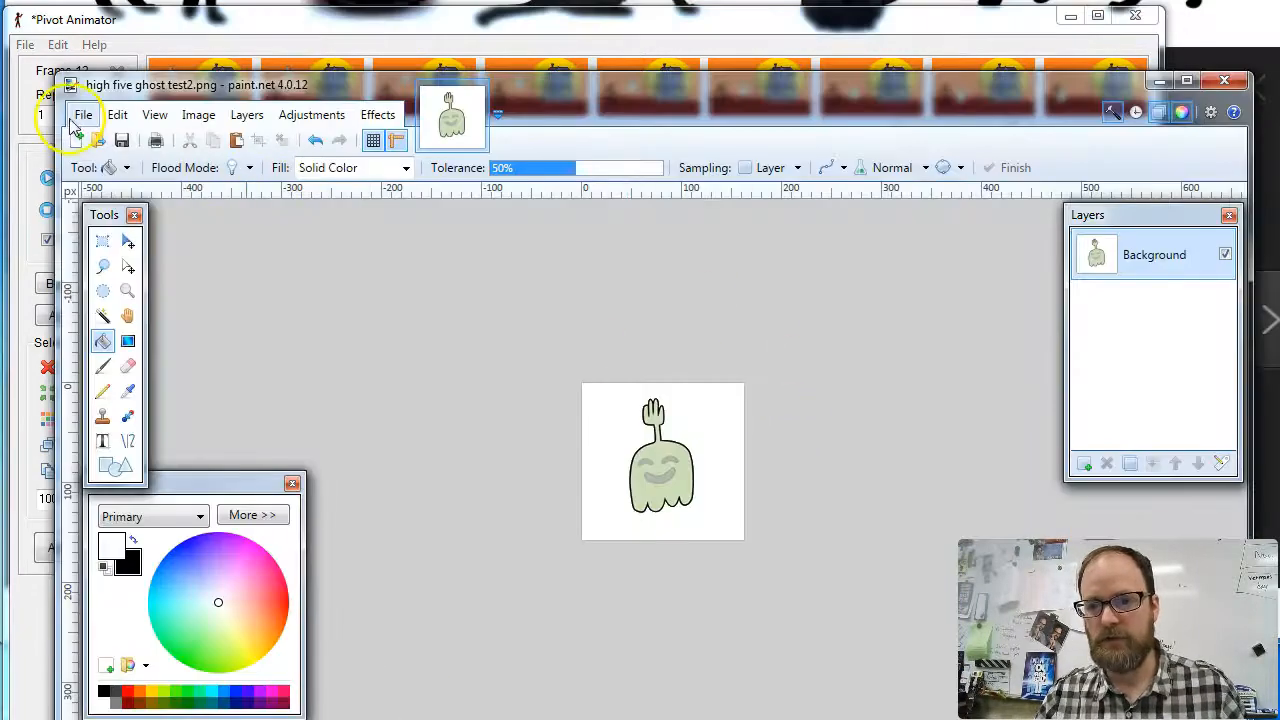
Create a new paint.net image and paste the black cat silhouette into it
{"action": "left_click", "coordinate": [84, 114]}
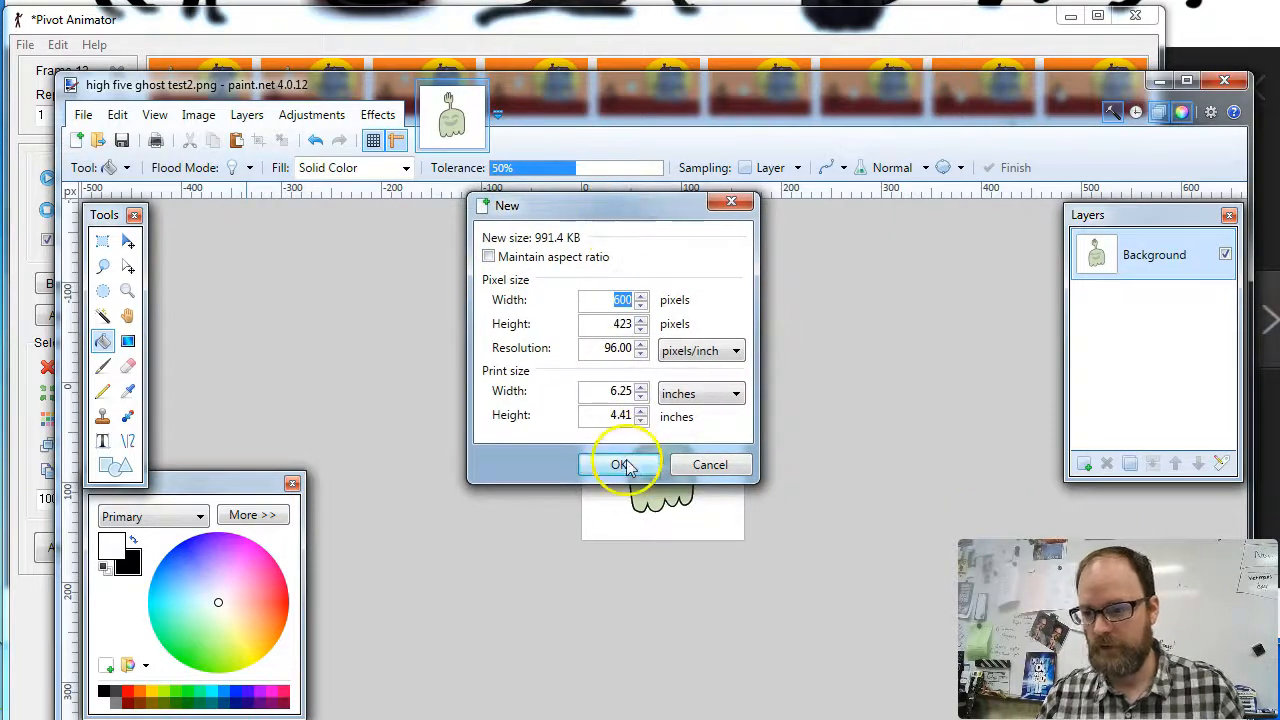
{"action": "left_click", "coordinate": [620, 464]}
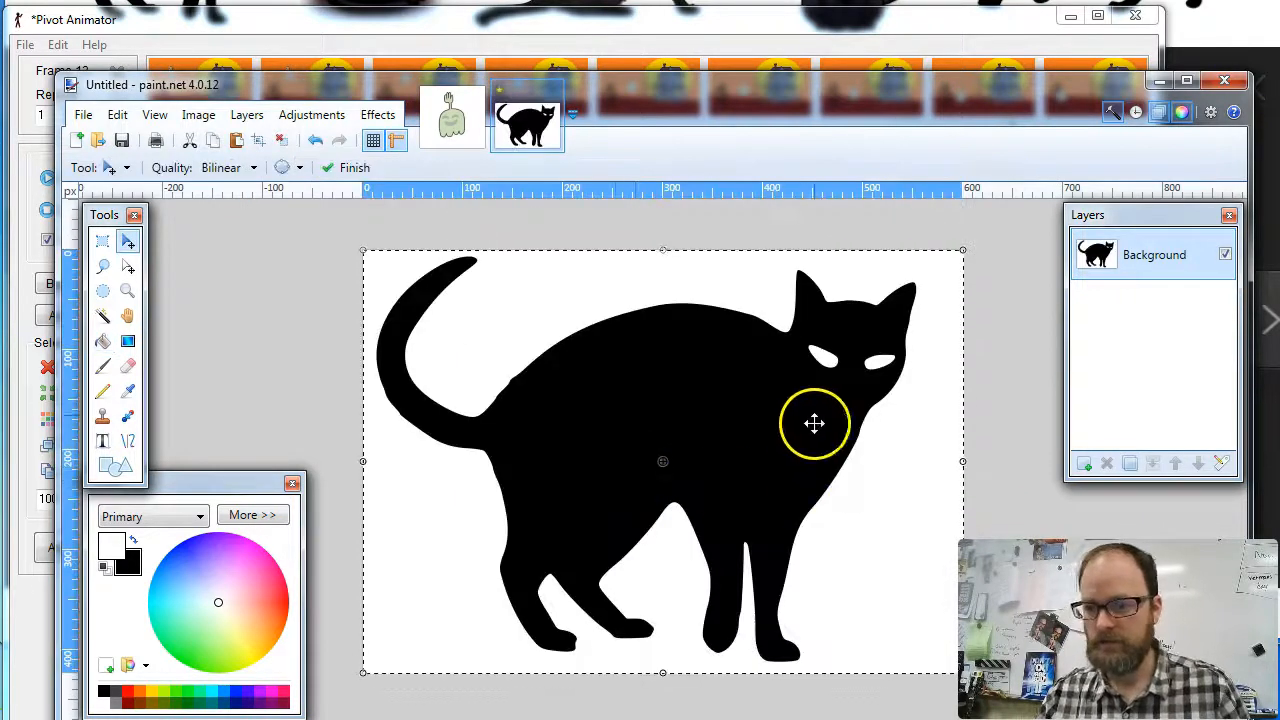
Resize the cat image to 200 by 141 pixels with aspect ratio maintained
{"action": "left_click", "coordinate": [198, 114]}
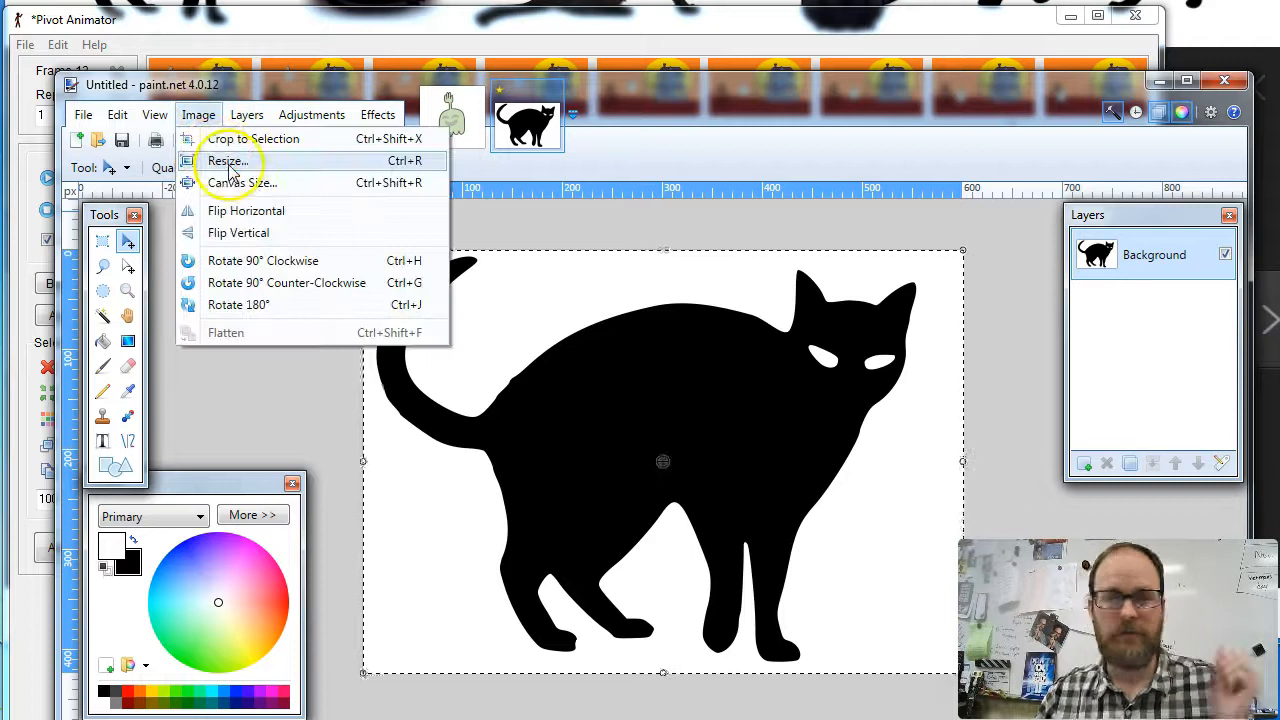
{"action": "left_click", "coordinate": [228, 160]}
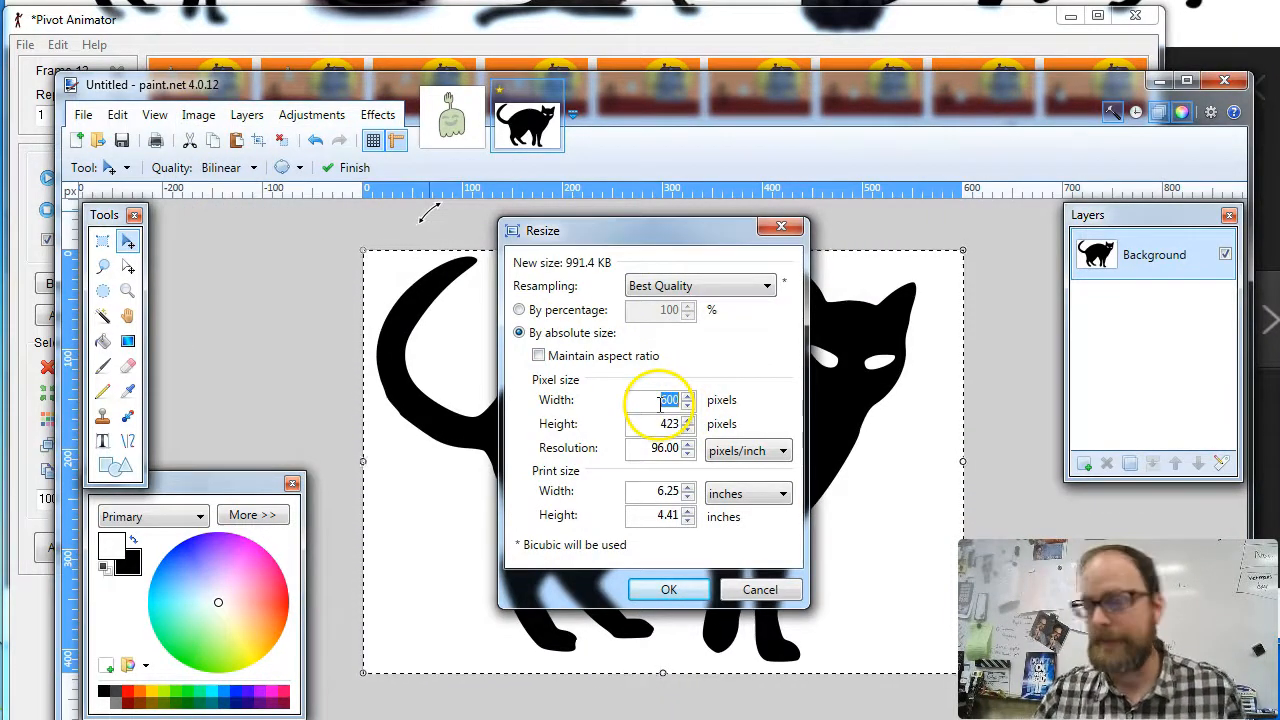
{"action": "left_click", "coordinate": [538, 356]}
{"action": "type", "text": "200"}
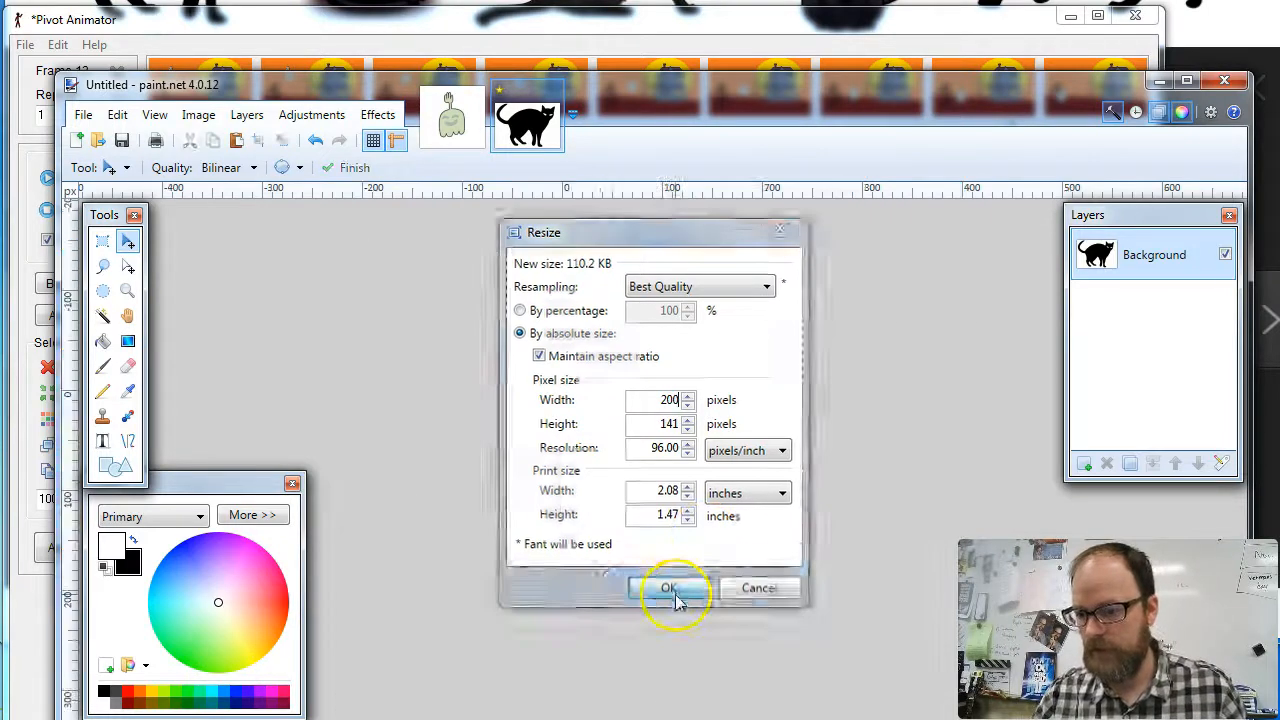
{"action": "left_click", "coordinate": [668, 588]}
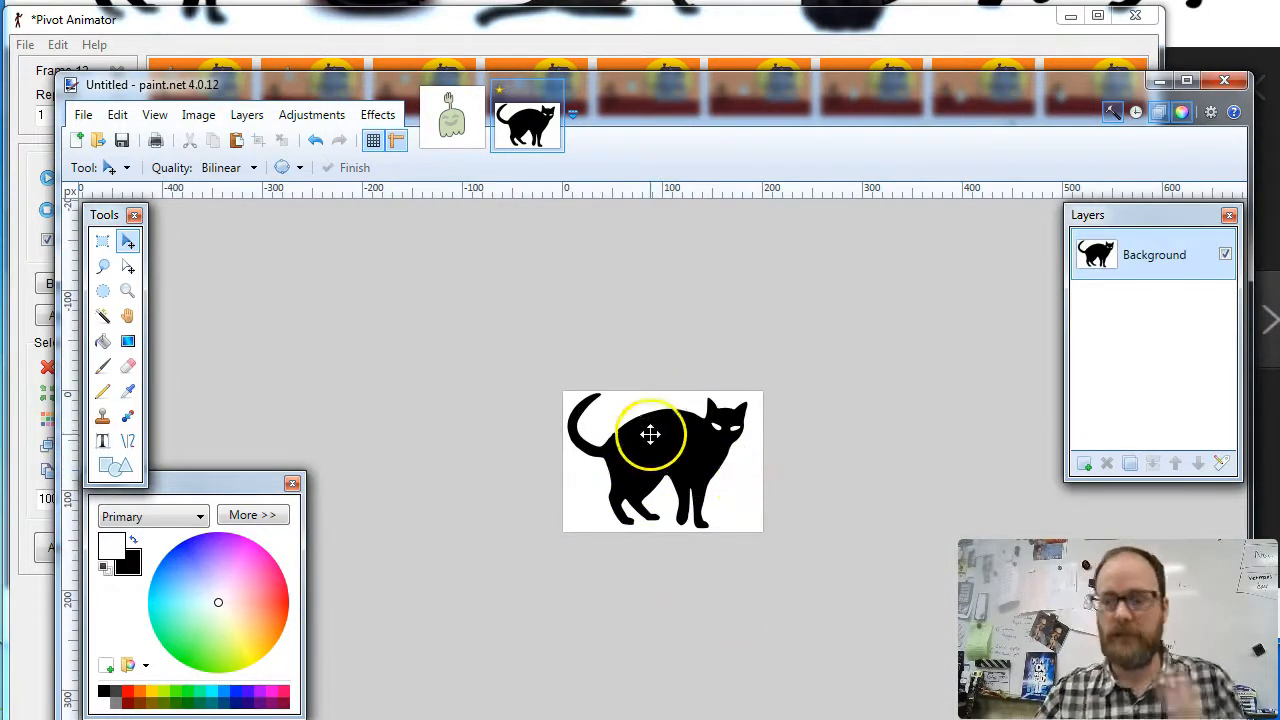
{"action": "left_click", "coordinate": [102, 316]}
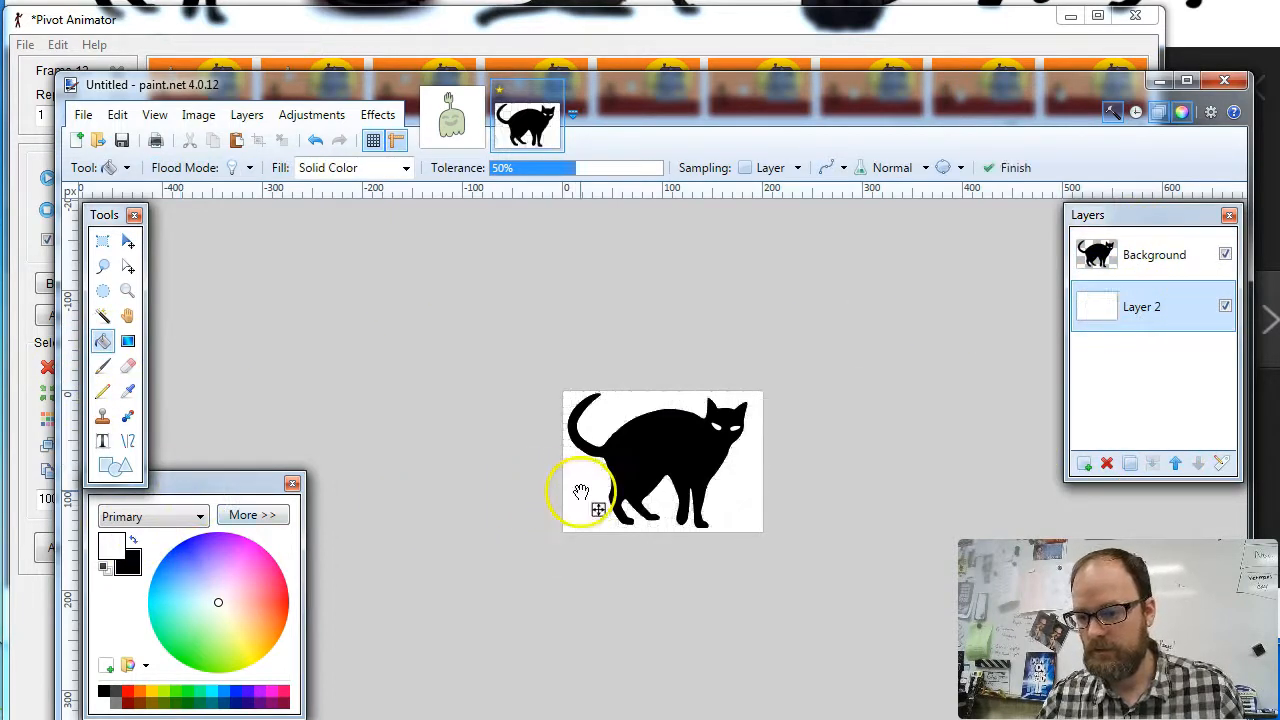
Save the picture to the Desktop as a PNG named 'black cat'
{"action": "left_click", "coordinate": [84, 114]}
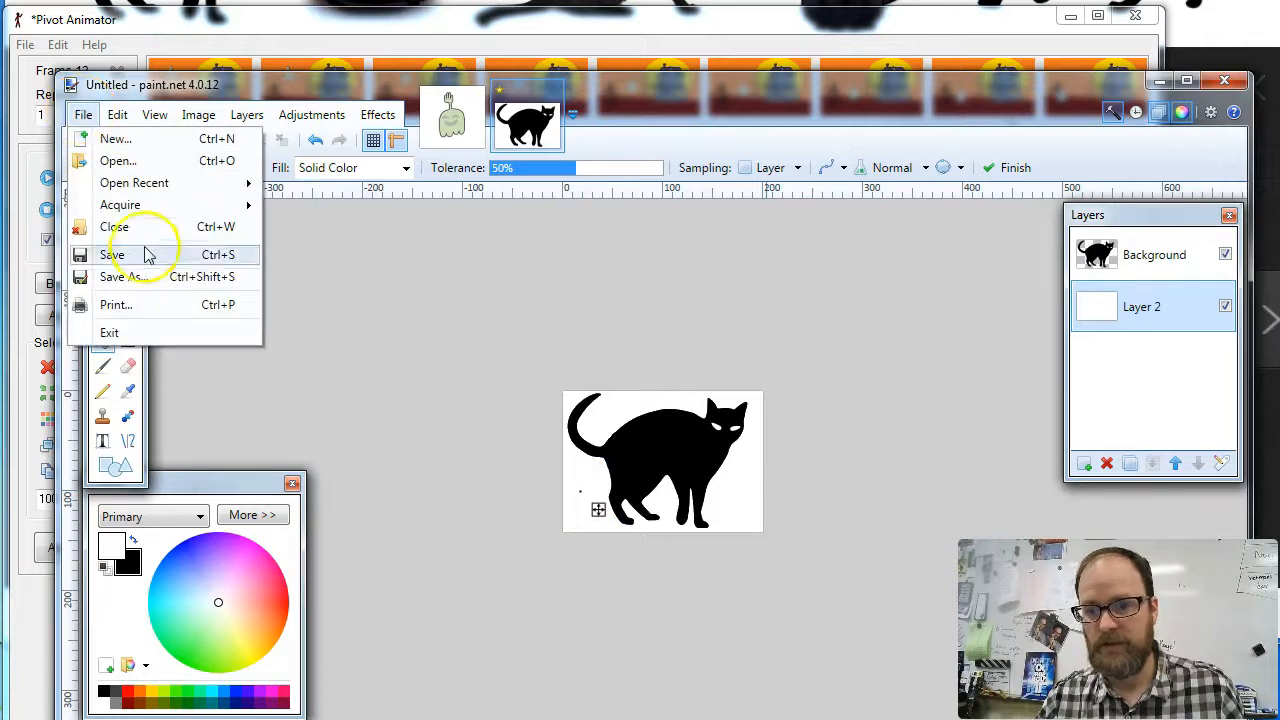
{"action": "left_click", "coordinate": [124, 276]}
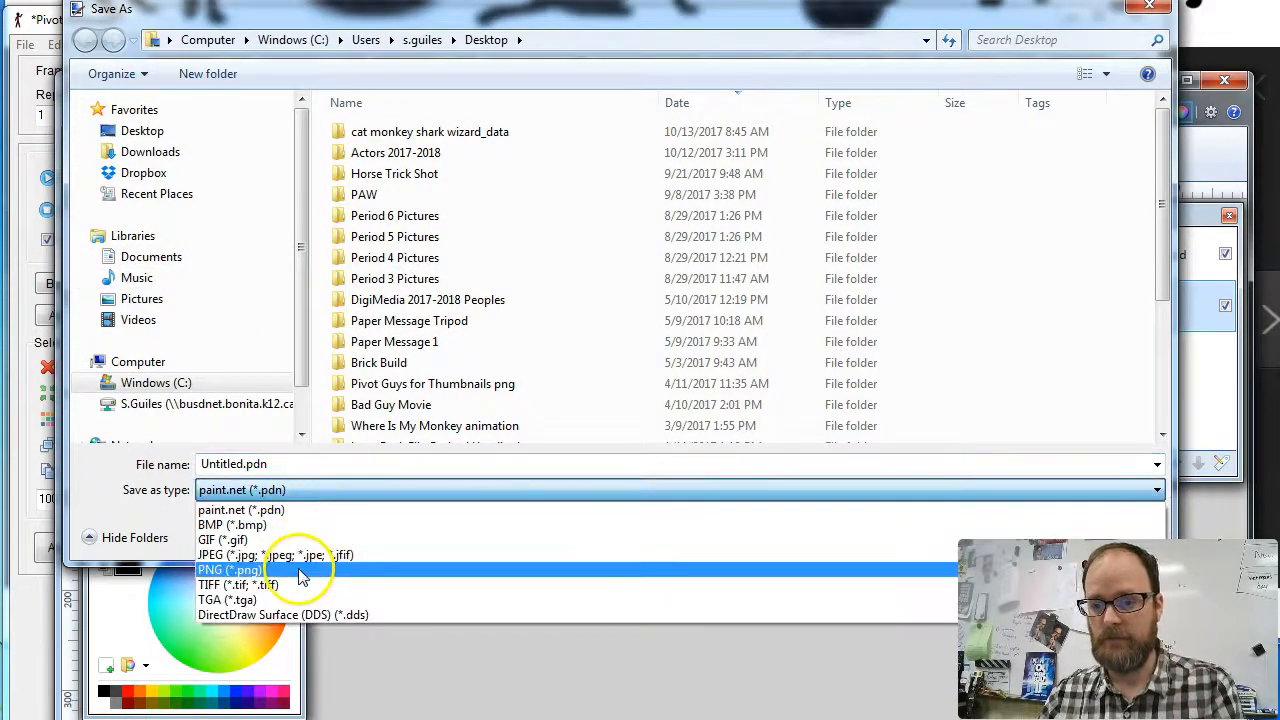
{"action": "left_click", "coordinate": [230, 568]}
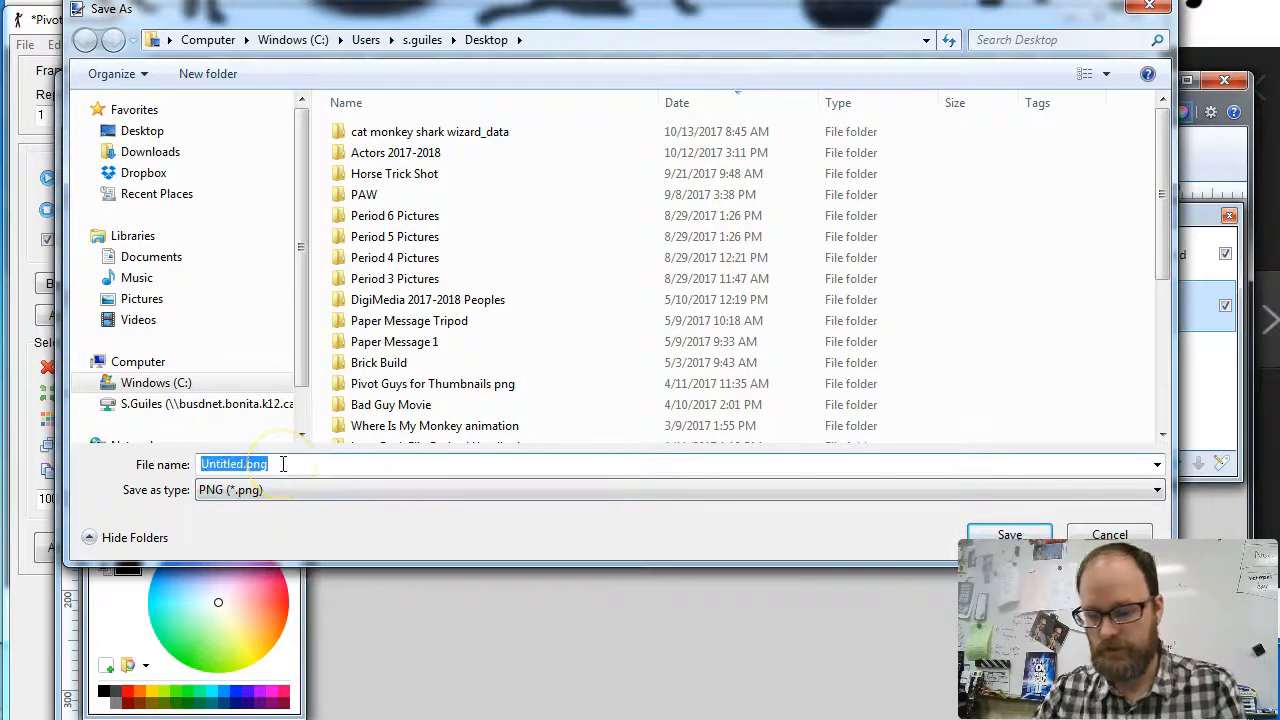
{"action": "type", "text": "black cat"}
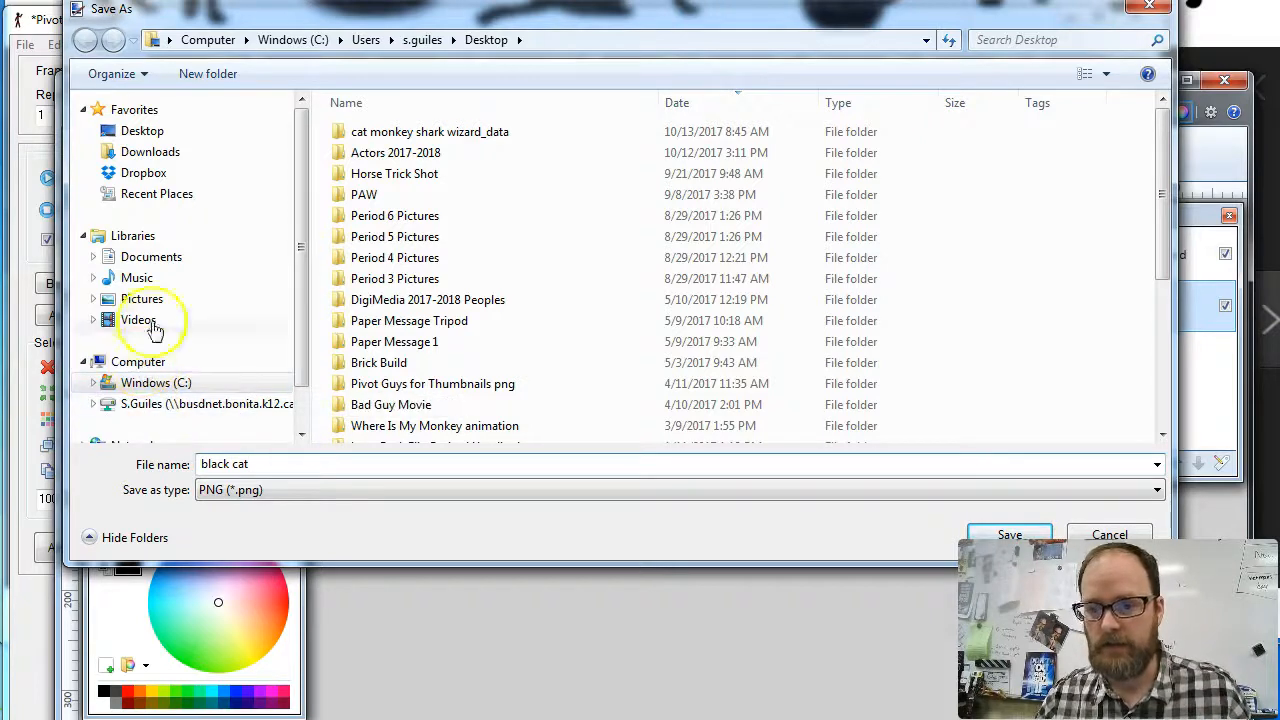
{"action": "left_click", "coordinate": [142, 130]}
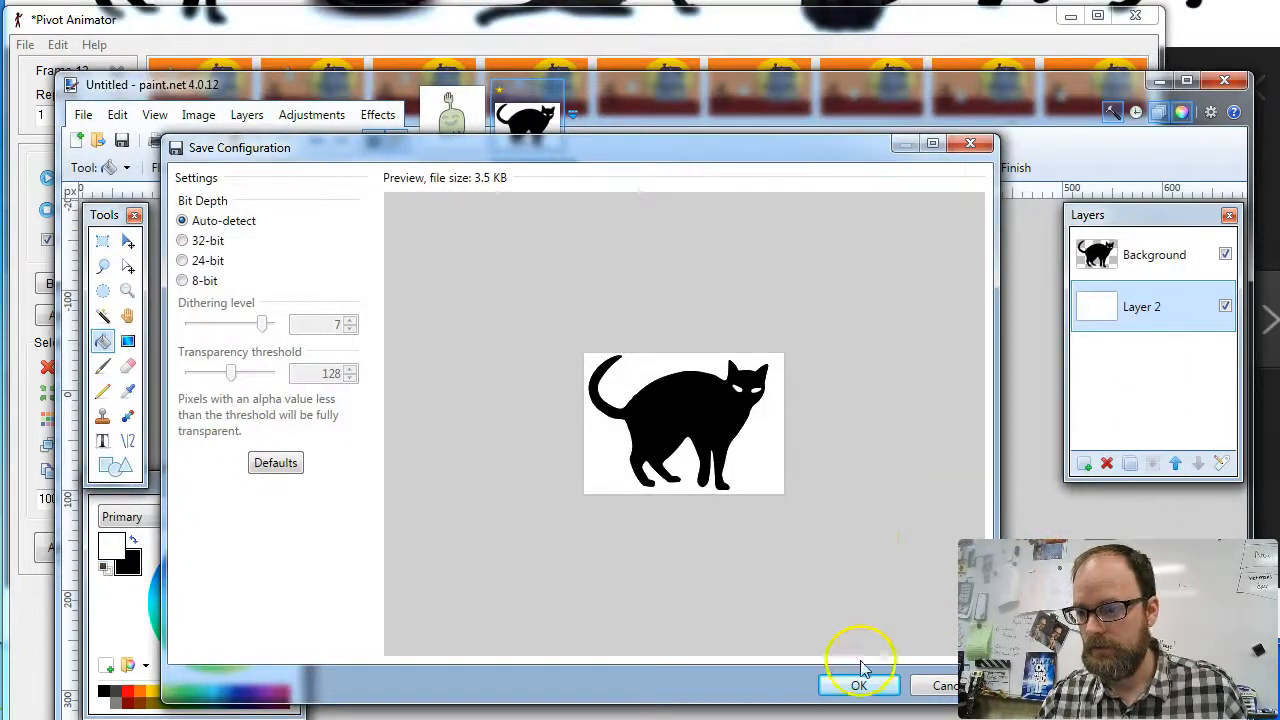
{"action": "left_click", "coordinate": [858, 684]}
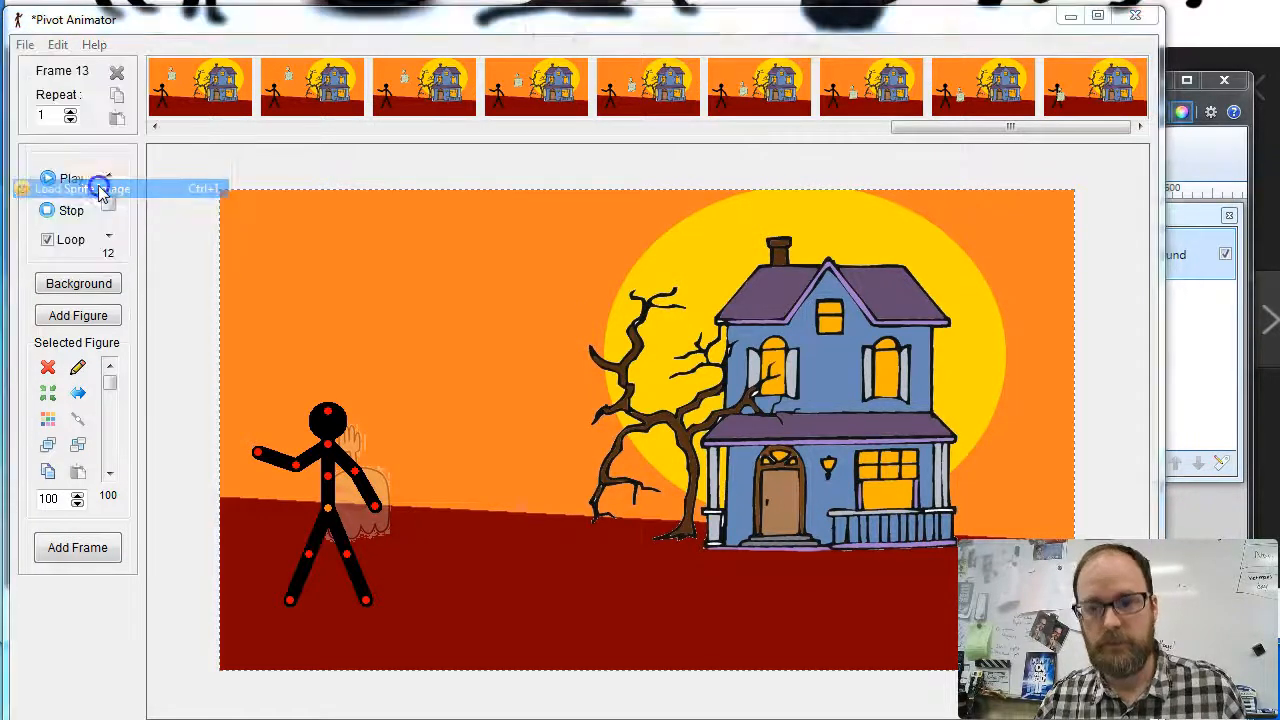
Load black cat.png as a sprite and drag it into the sky left of the tree
{"action": "left_click", "coordinate": [80, 188]}
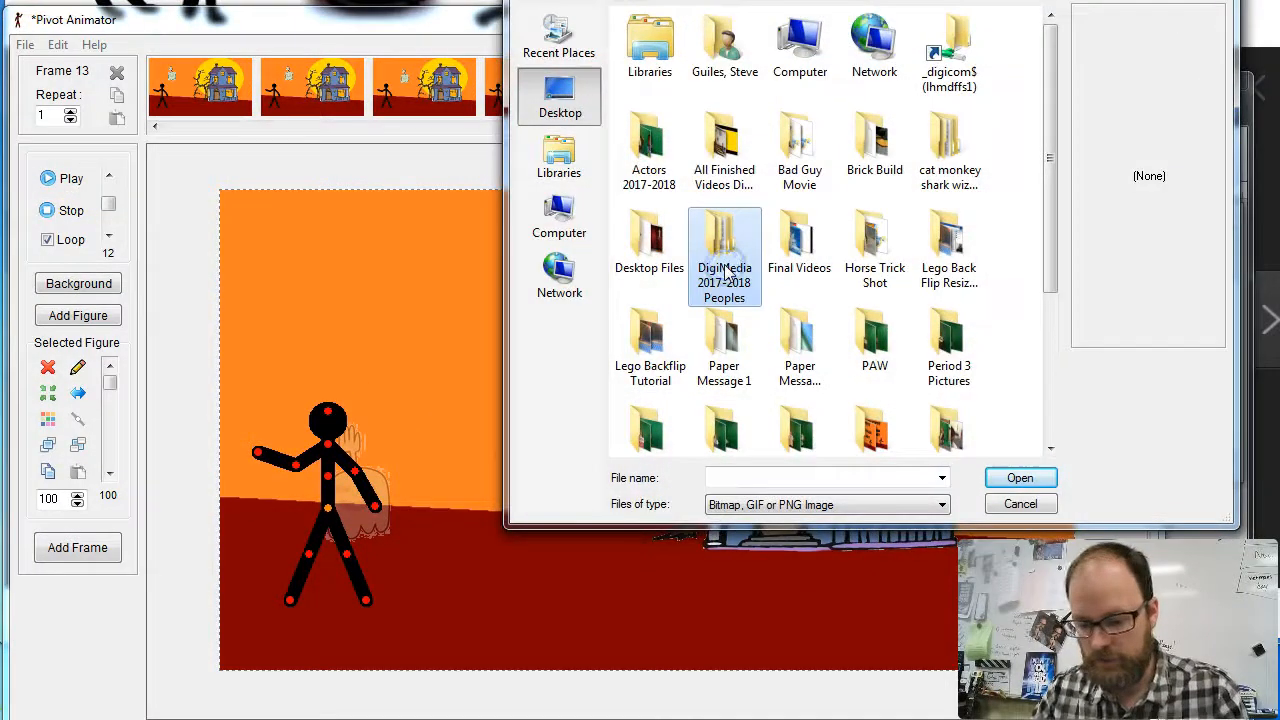
{"action": "left_click", "coordinate": [874, 290]}
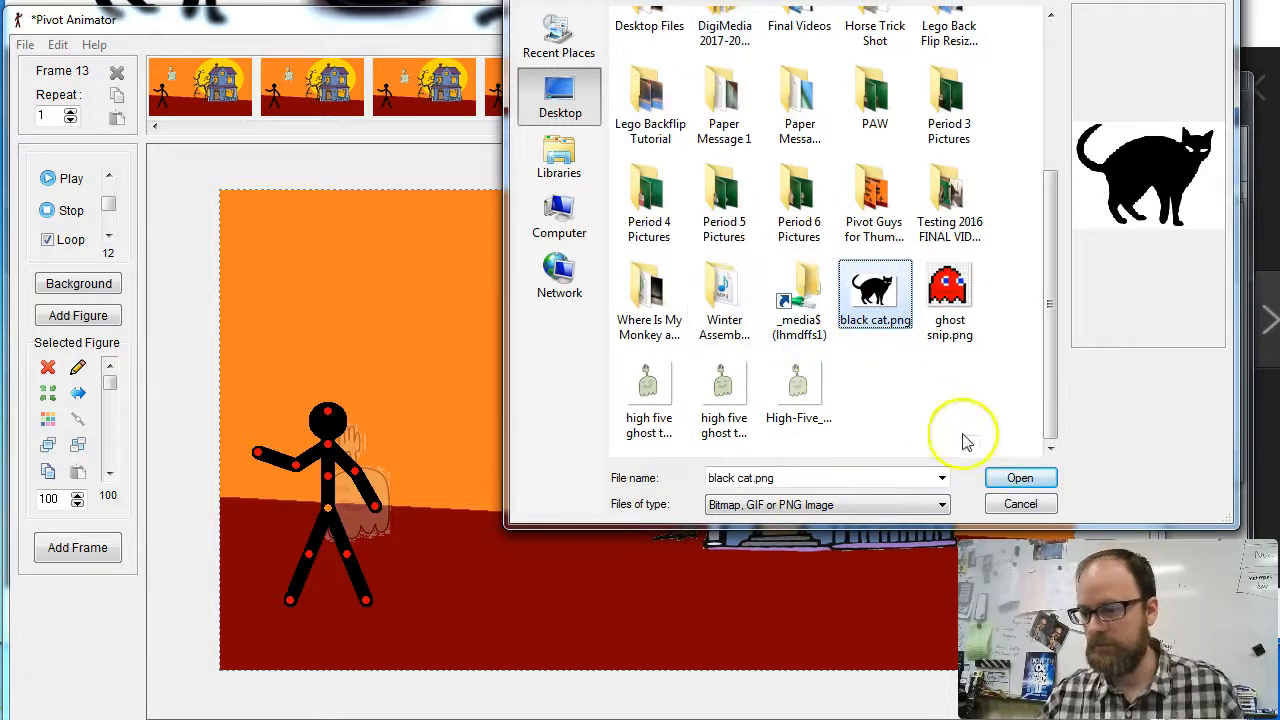
{"action": "left_click", "coordinate": [1020, 476]}
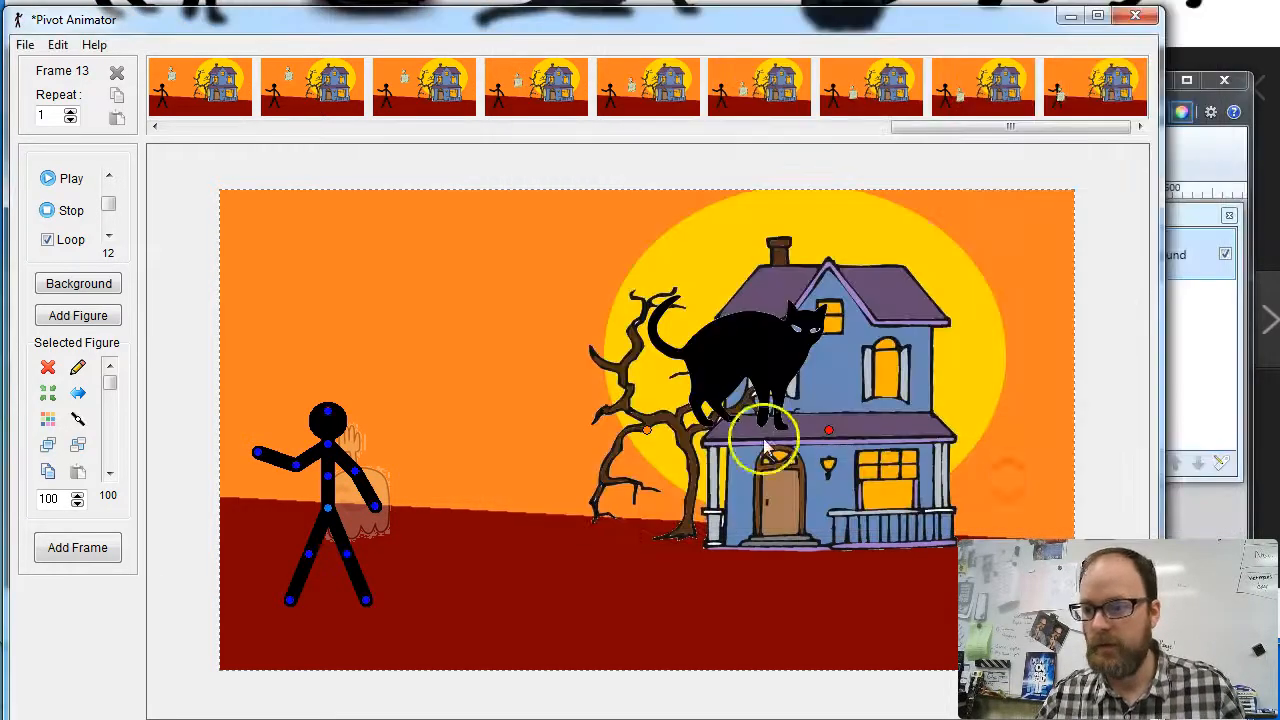
{"action": "left_click_drag", "start_coordinate": [764, 444], "coordinate": [396, 536]}
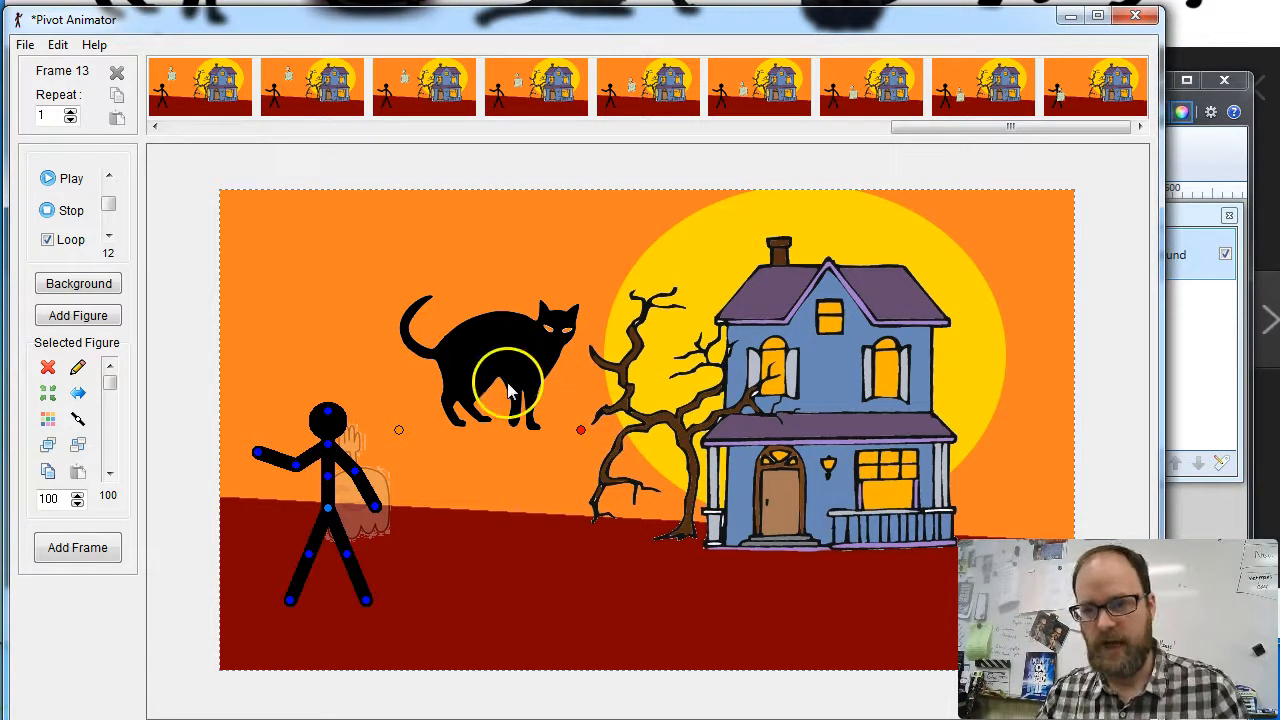
{"action": "mouse_move", "coordinate": [968, 200]}
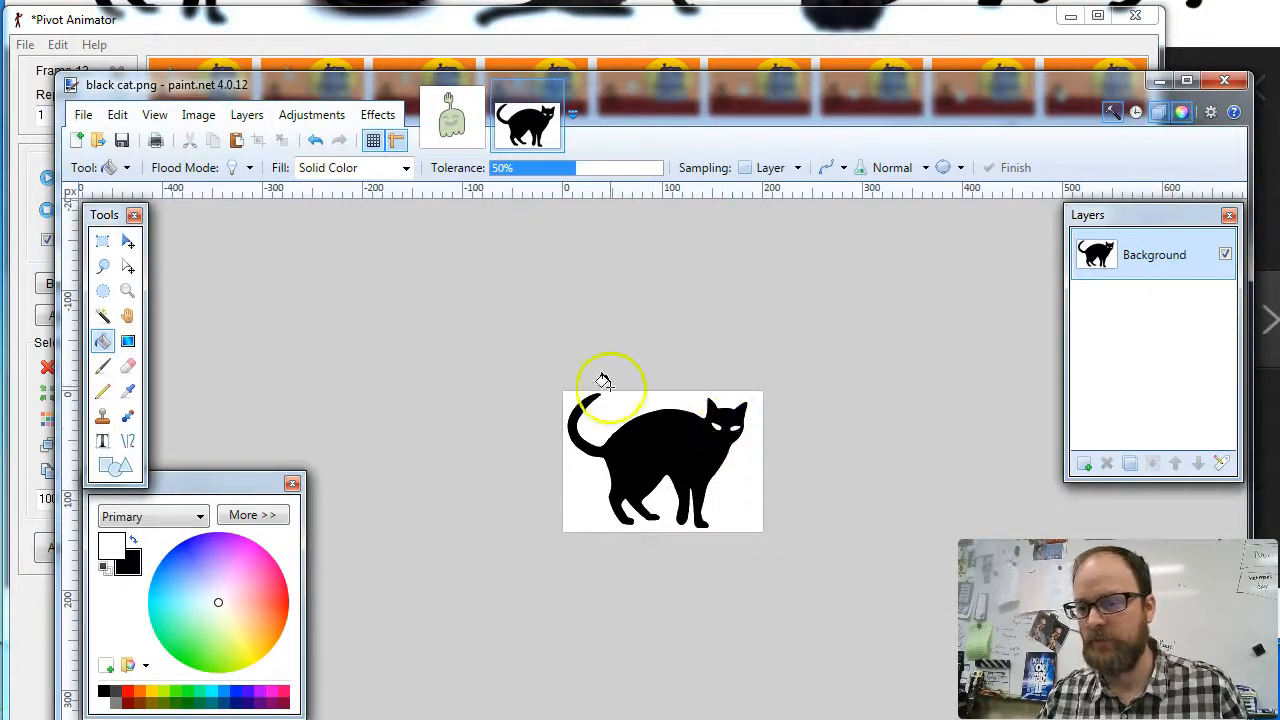
Fill the cat's background bright green and save it as a PNG named black cat2
{"action": "left_click", "coordinate": [1084, 464]}
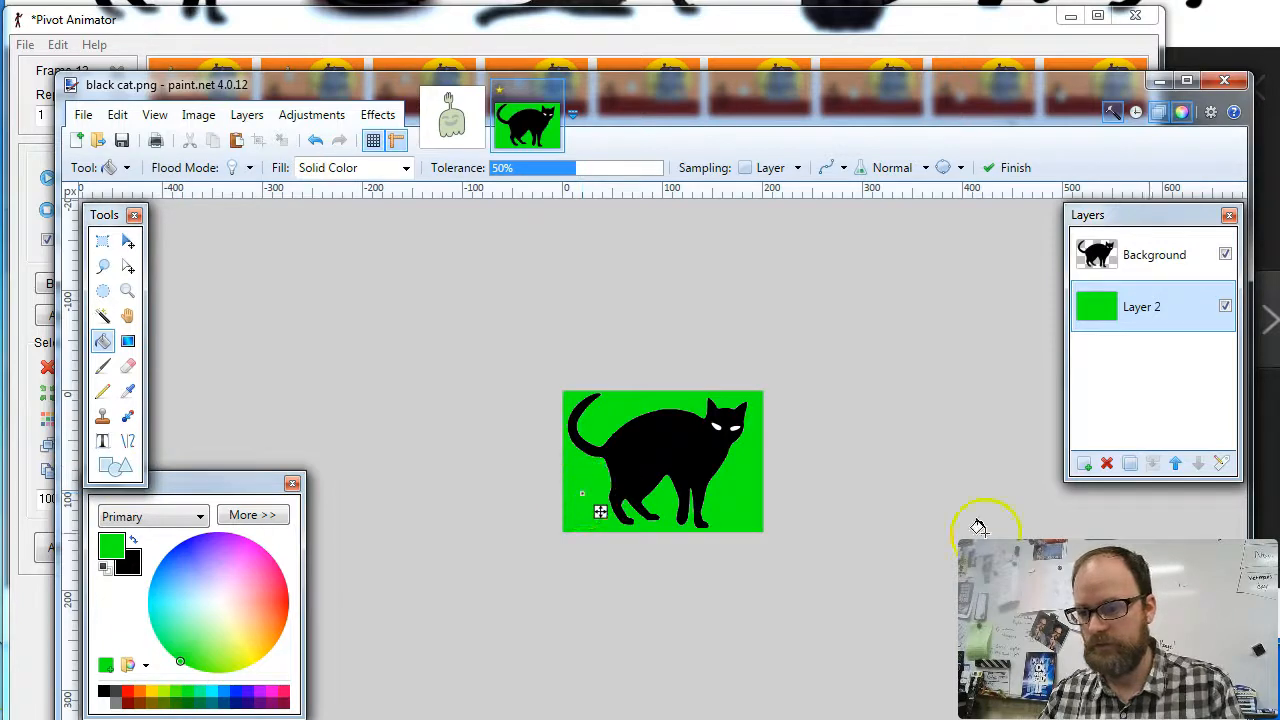
{"action": "left_click", "coordinate": [84, 114]}
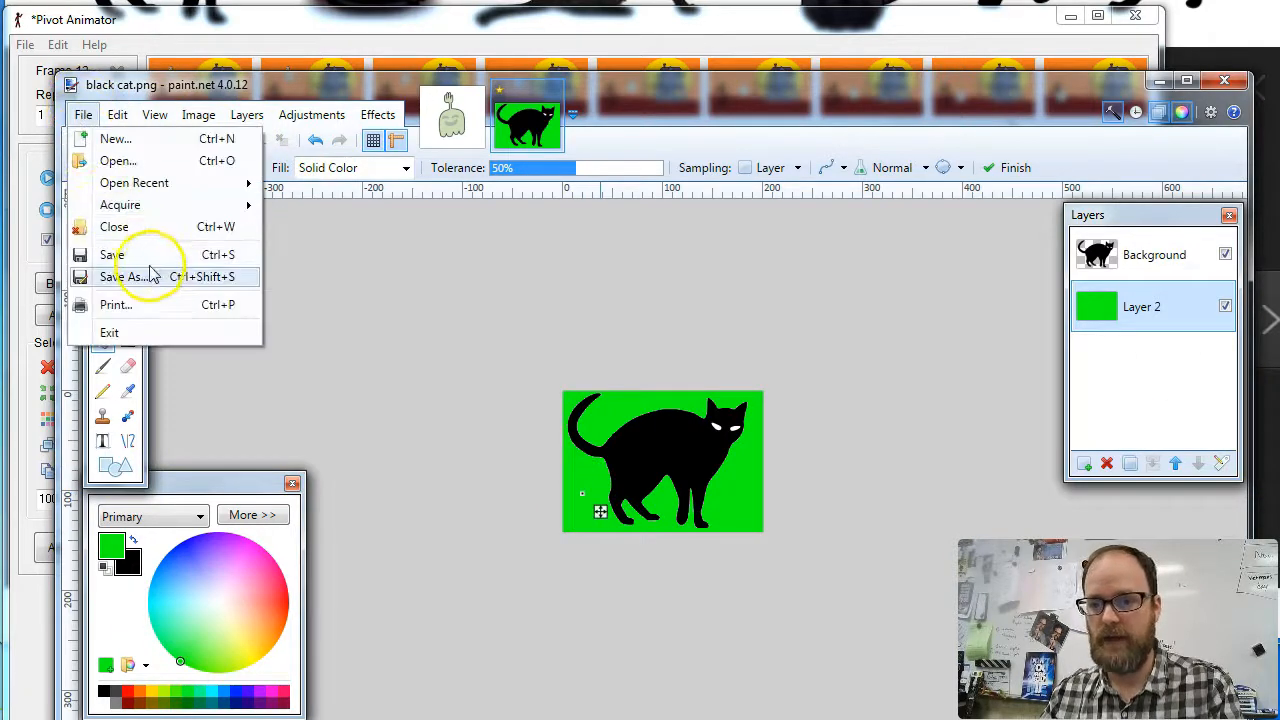
{"action": "left_click", "coordinate": [128, 276]}
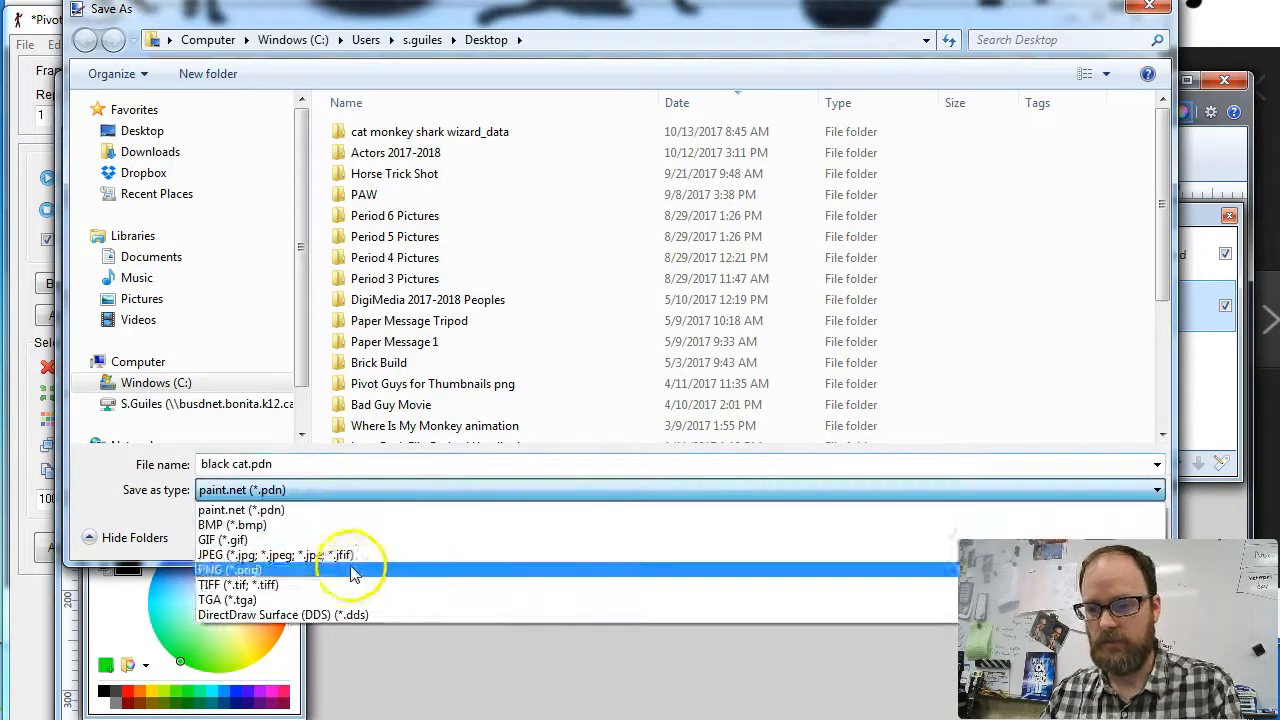
{"action": "left_click", "coordinate": [228, 568]}
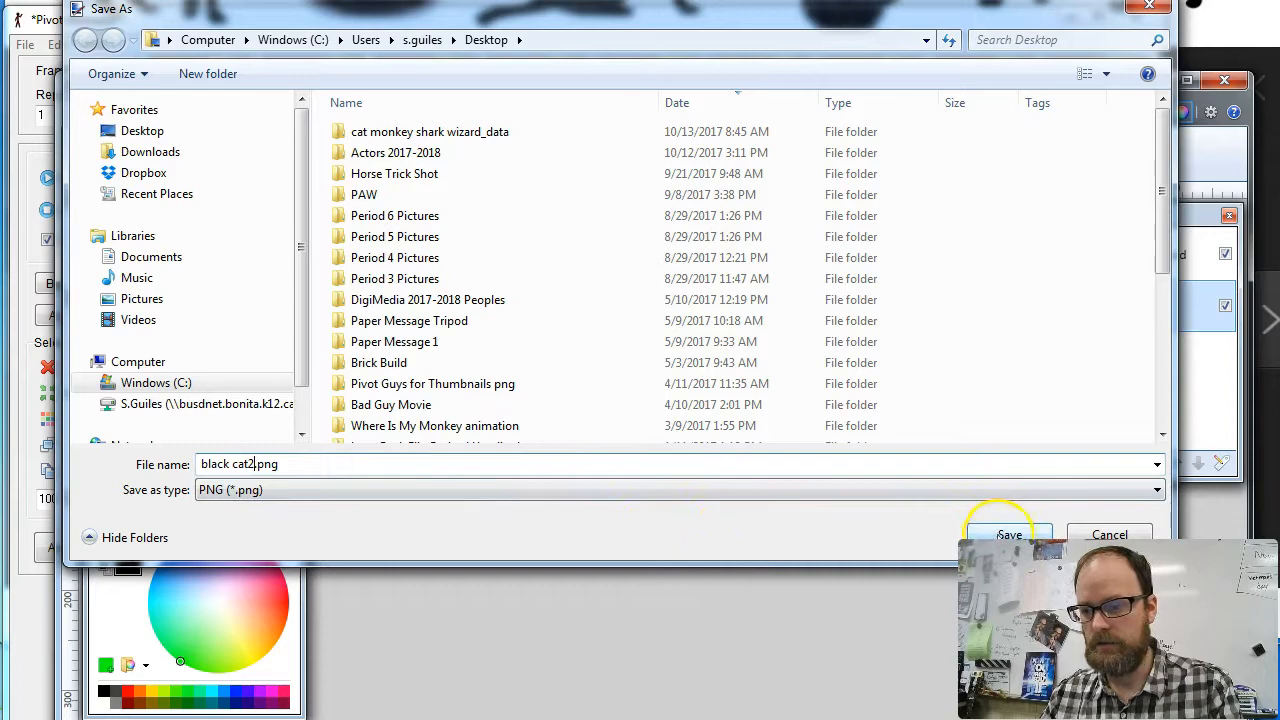
{"action": "left_click", "coordinate": [1008, 534]}
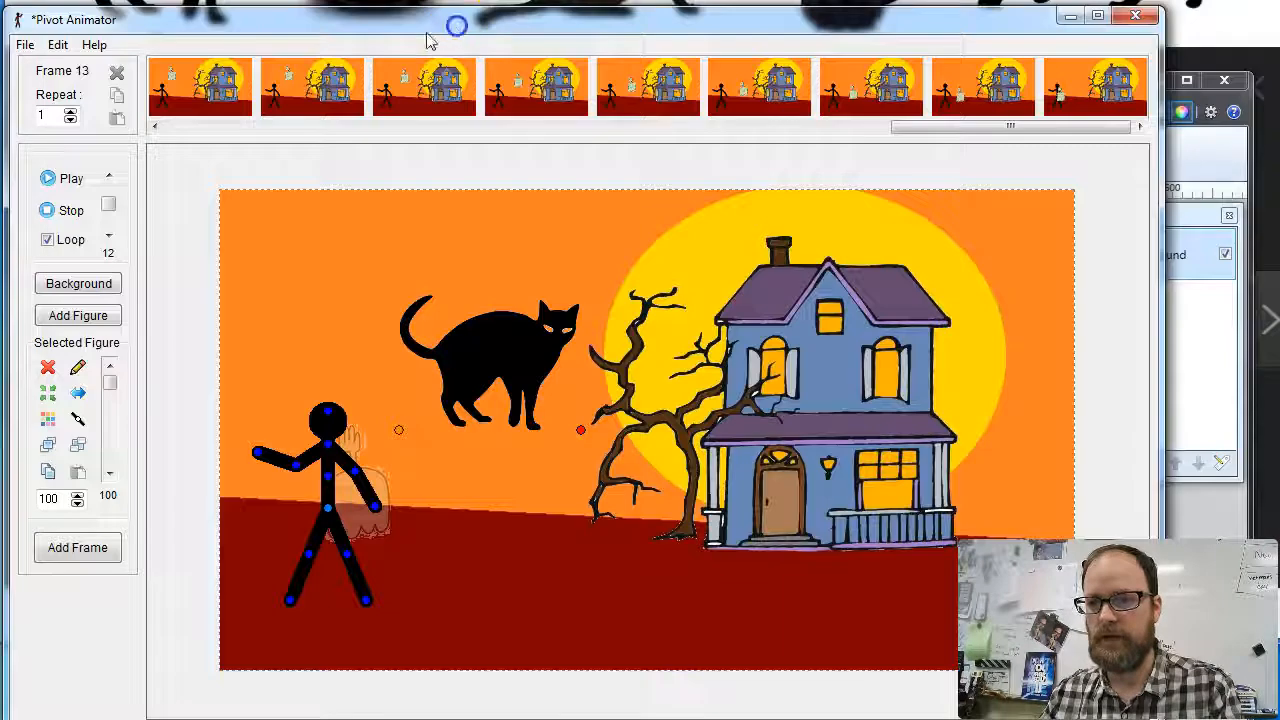
Load black cat2.png as a second cat sprite beside the house door
{"action": "left_click", "coordinate": [24, 44]}
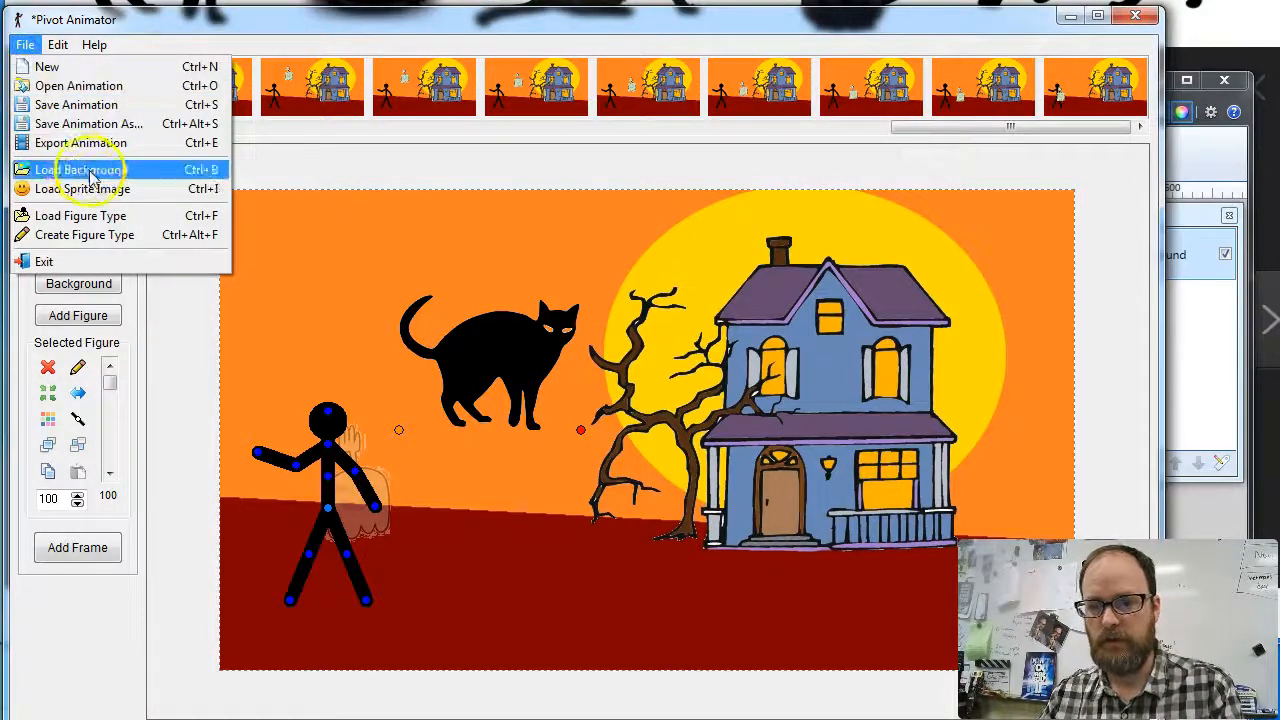
{"action": "left_click", "coordinate": [76, 168]}
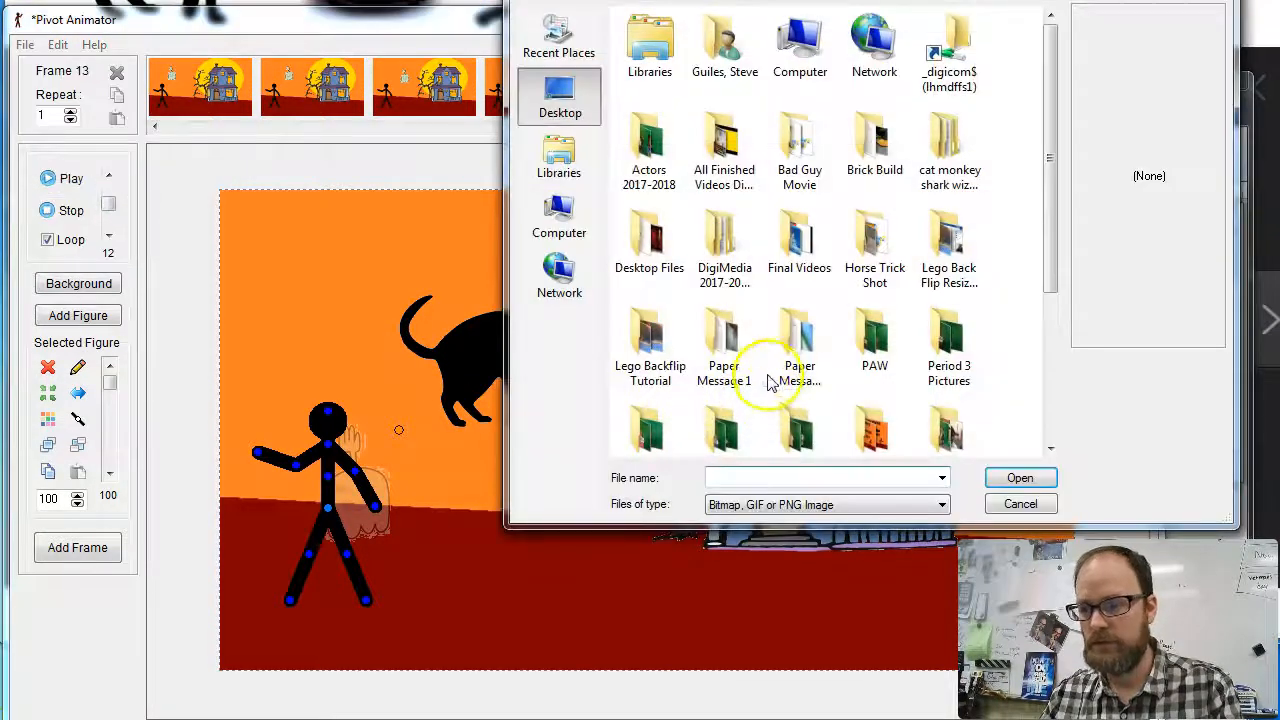
{"action": "left_click", "coordinate": [948, 296]}
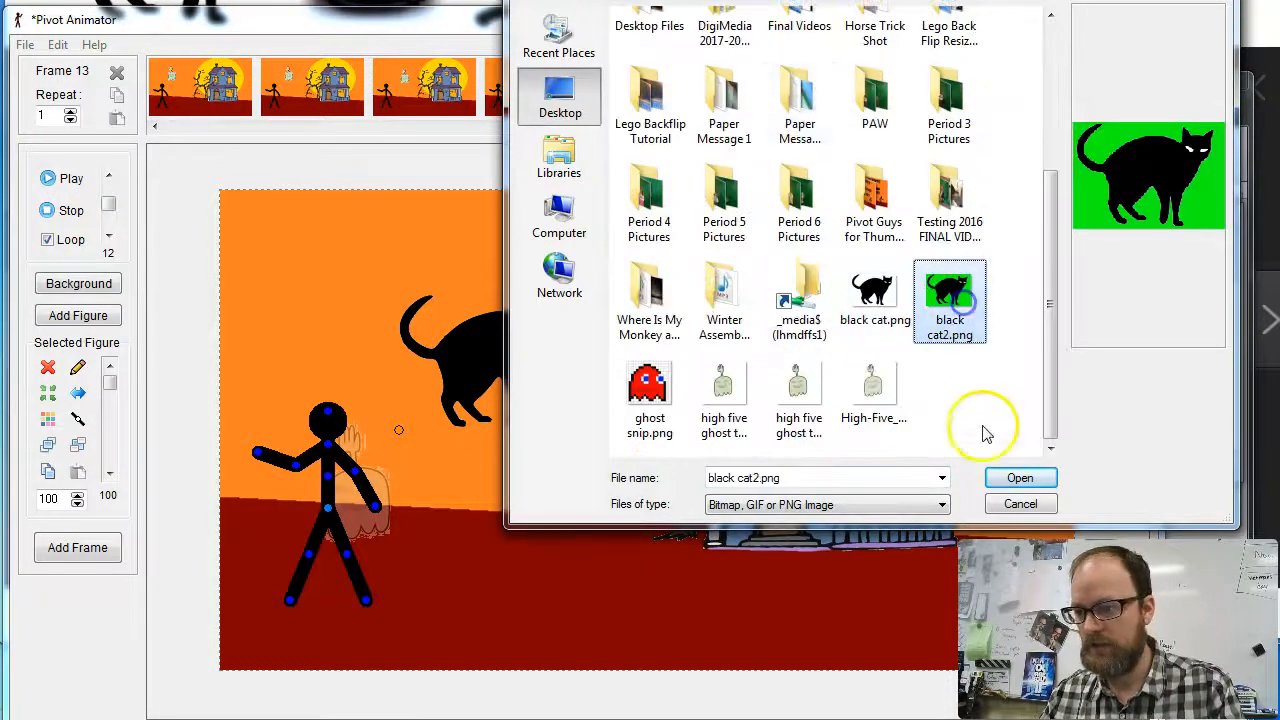
{"action": "left_click", "coordinate": [1020, 476]}
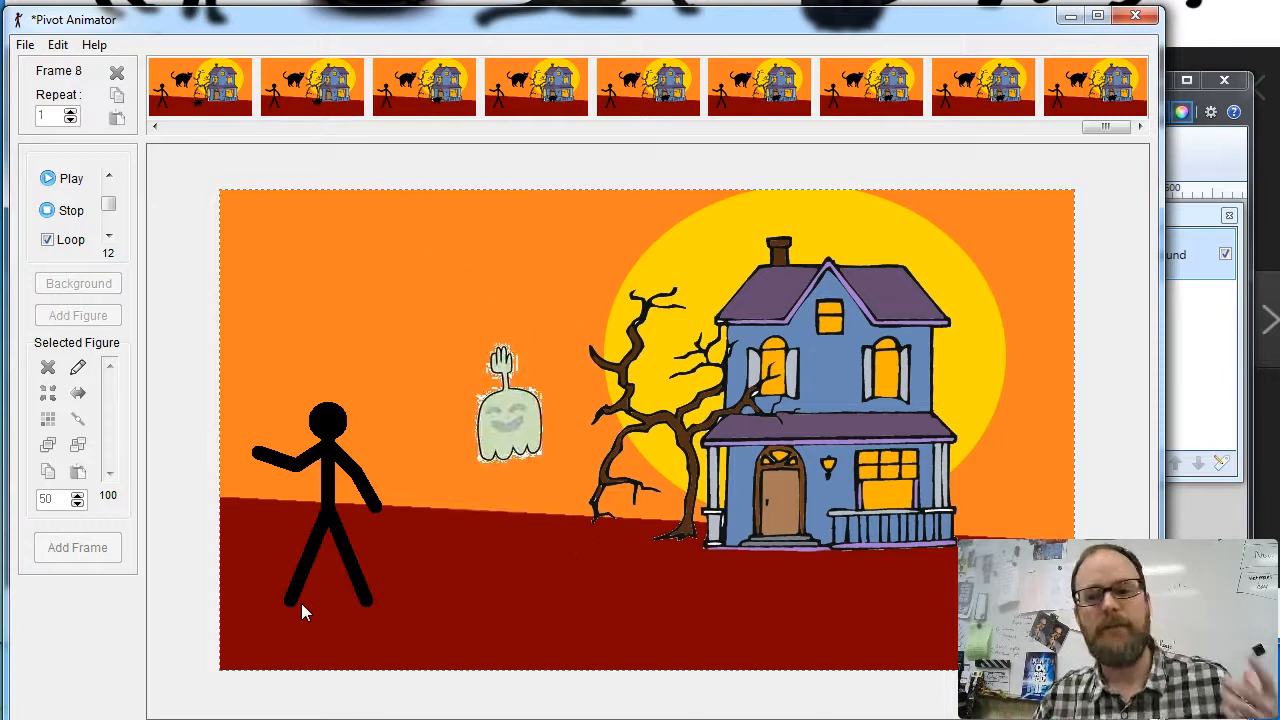
Play back the haunted-house animation to preview the ghost and cats
{"action": "left_click", "coordinate": [72, 210]}
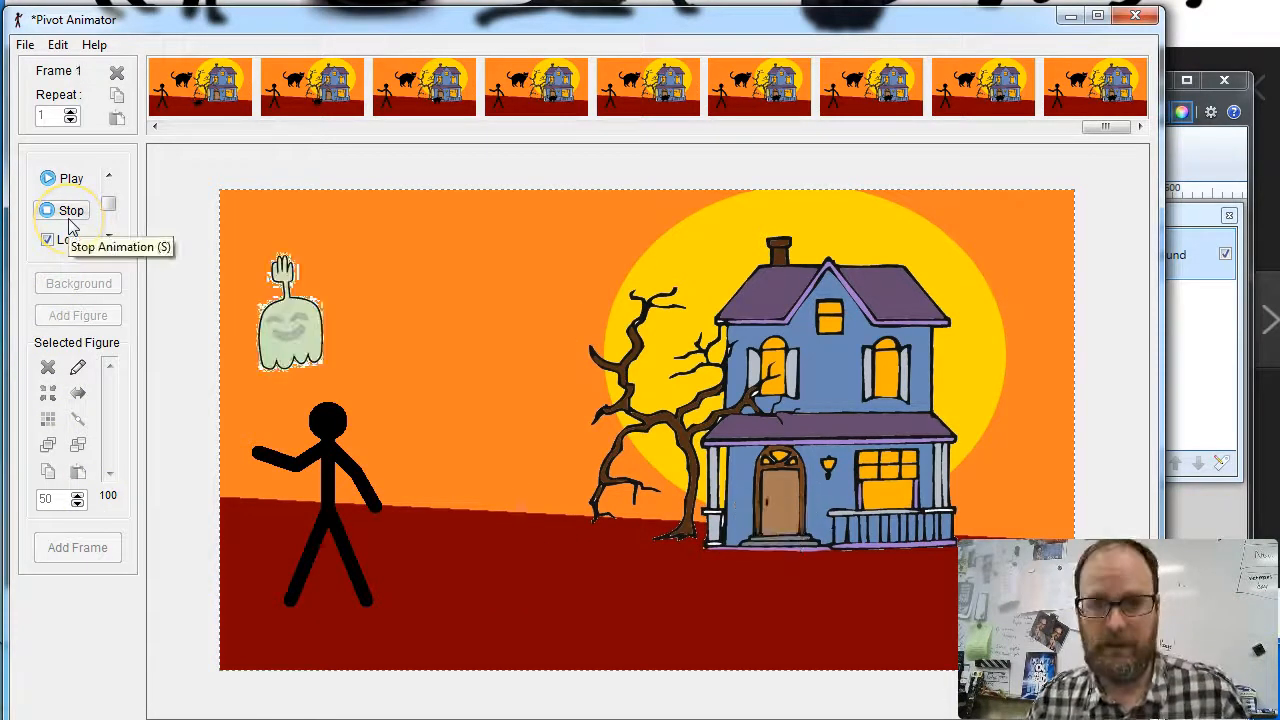
{"action": "left_click", "coordinate": [48, 178]}
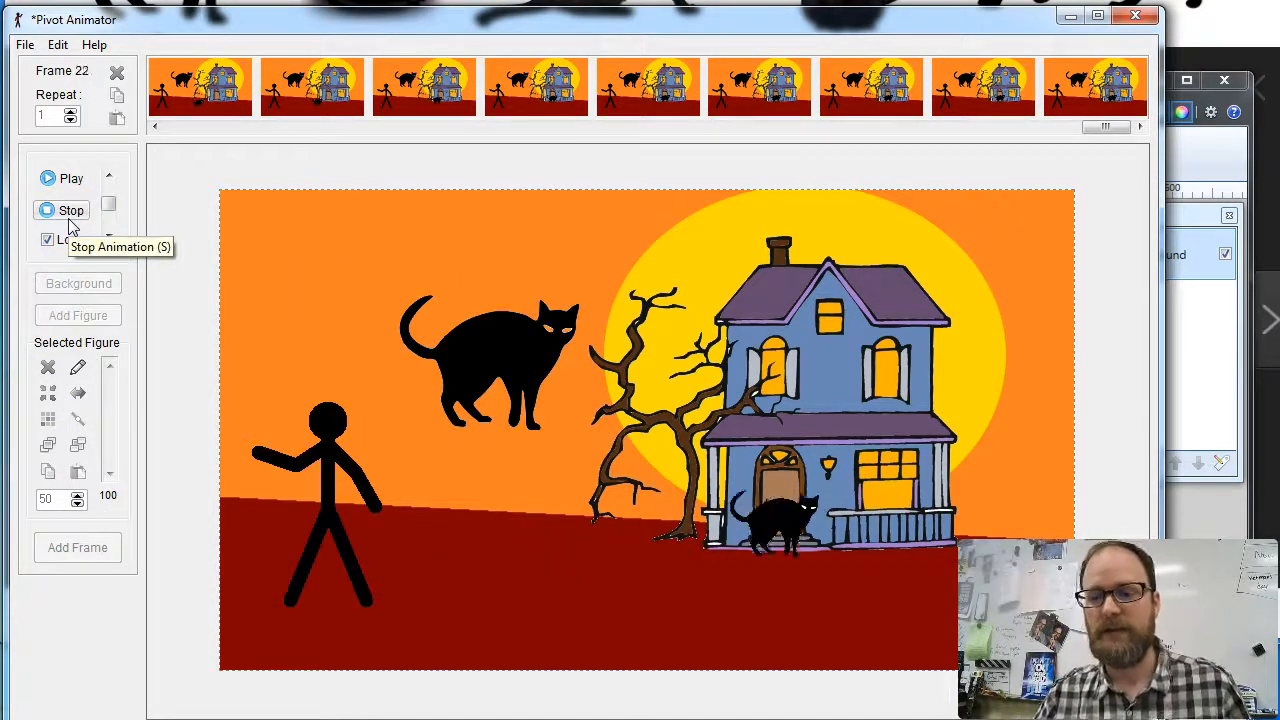